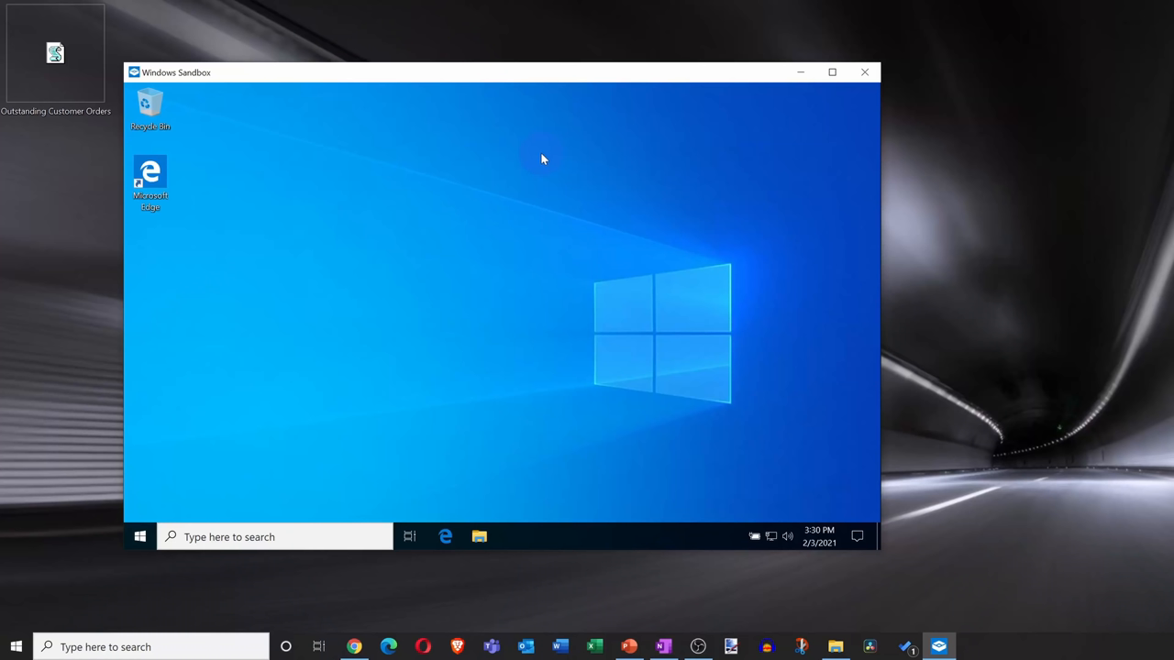
mouse_move(154, 242)
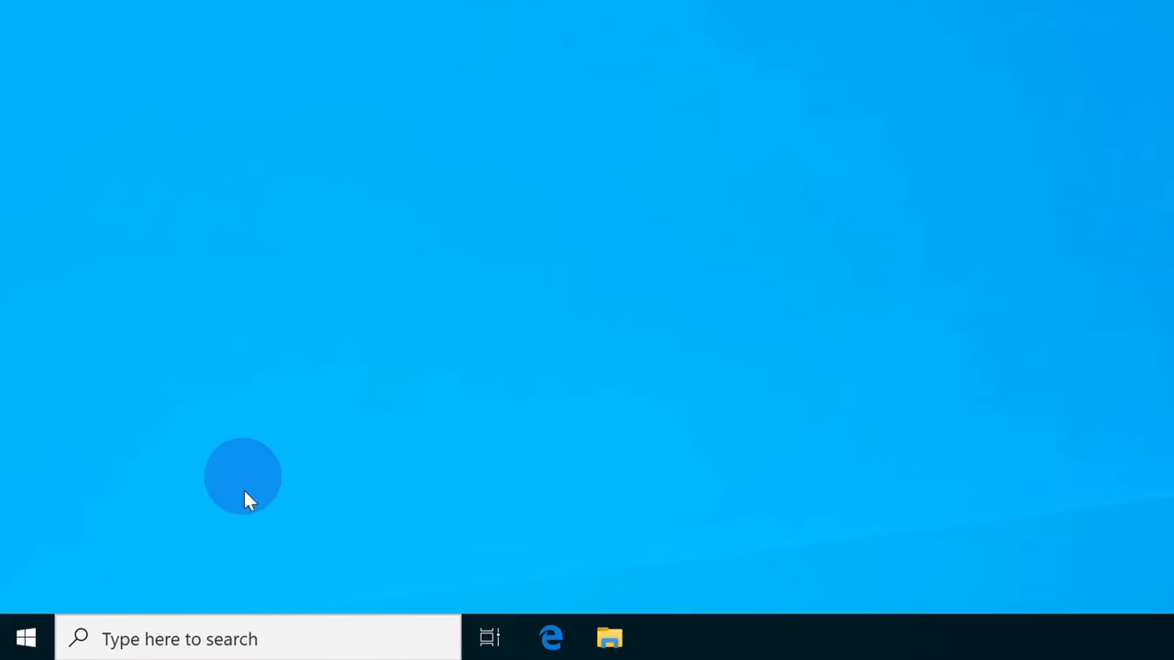
Look up System Information and the Windows activation details from the search box
click(257, 638)
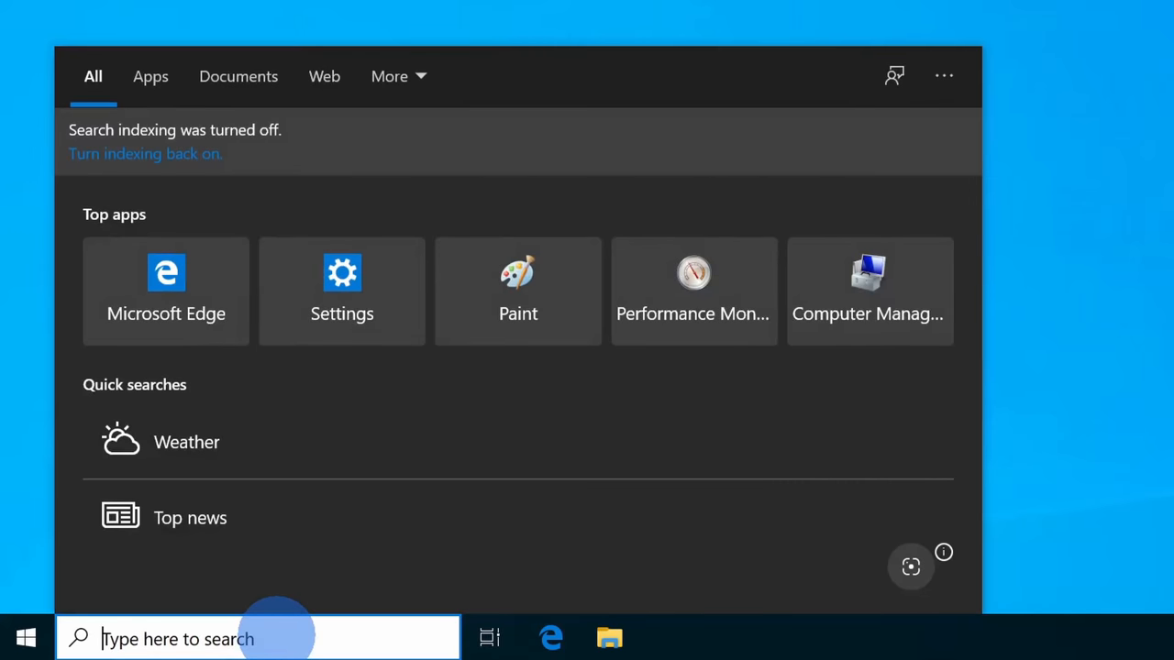
text(system information)
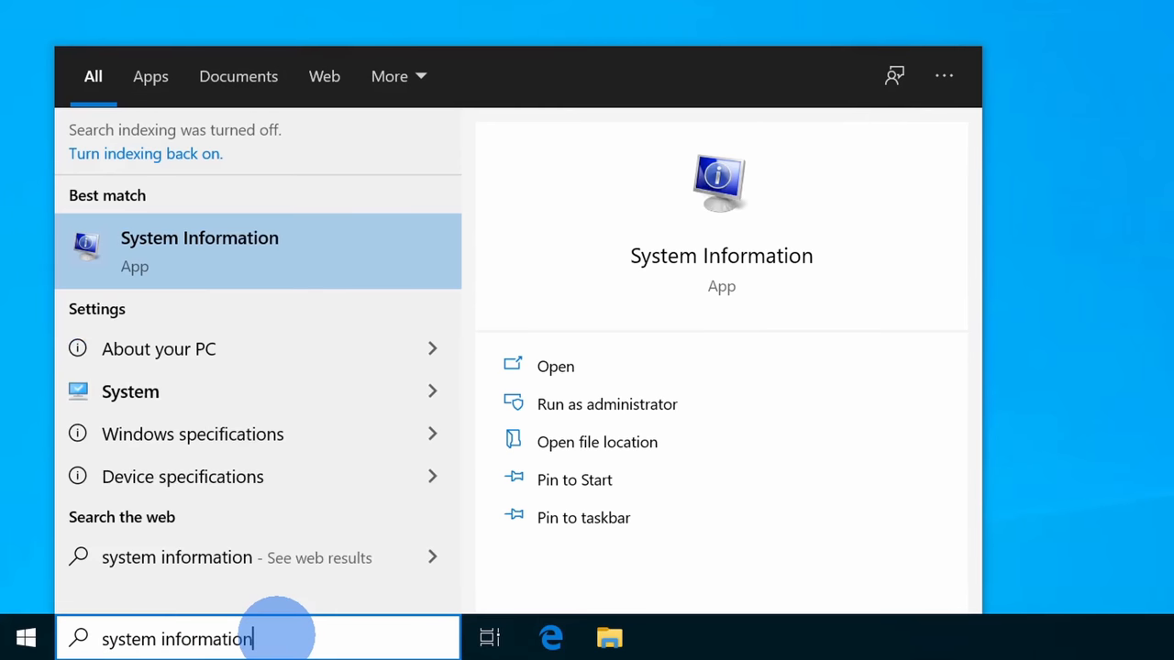
mouse_move(248, 253)
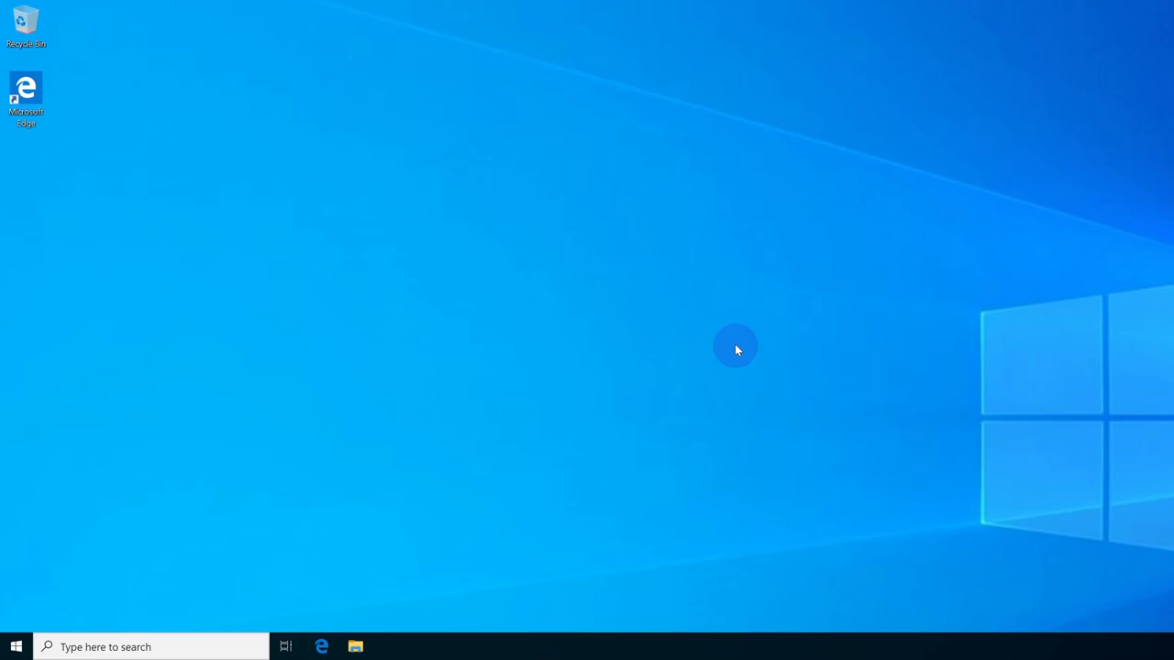
text(ac)
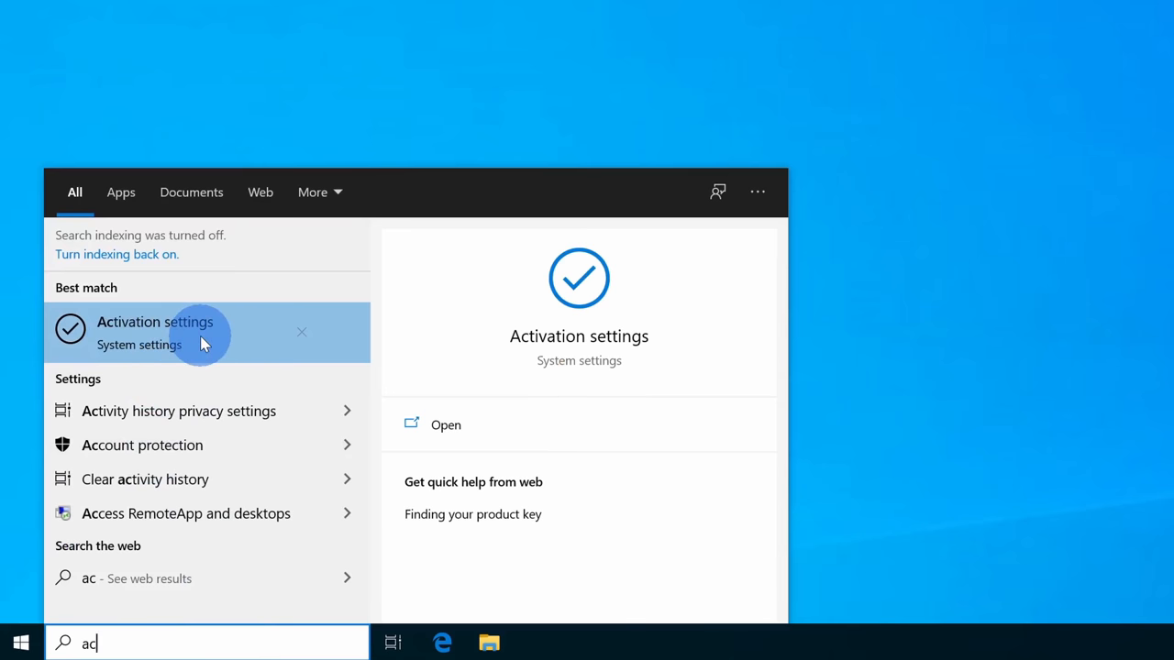
click(154, 333)
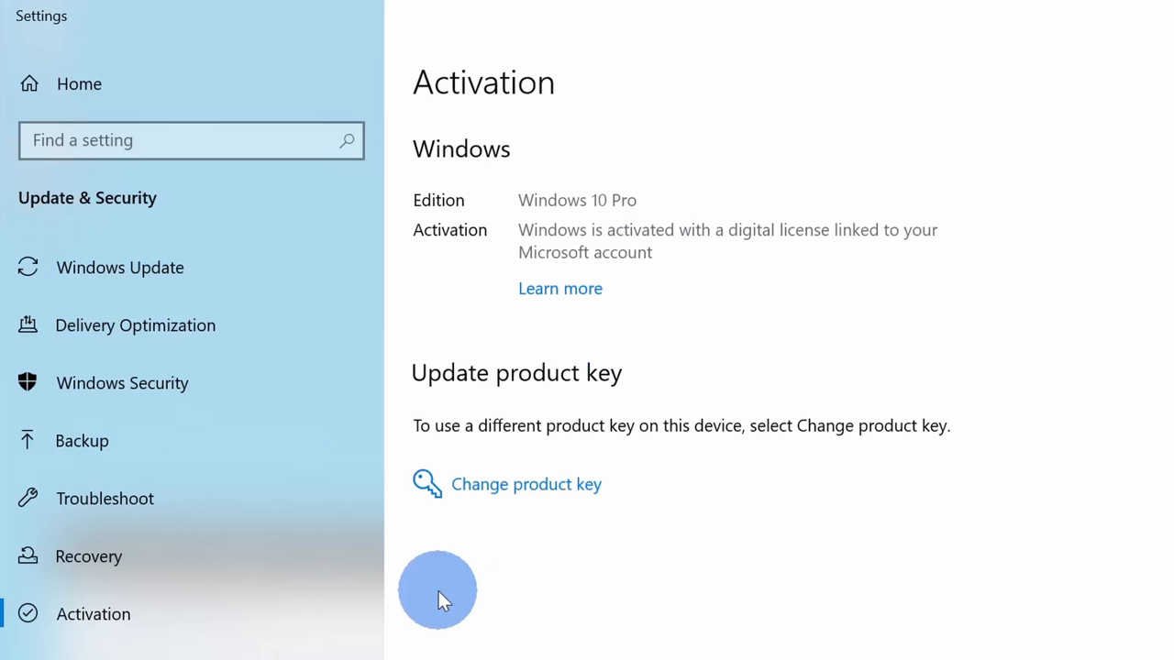
mouse_move(891, 591)
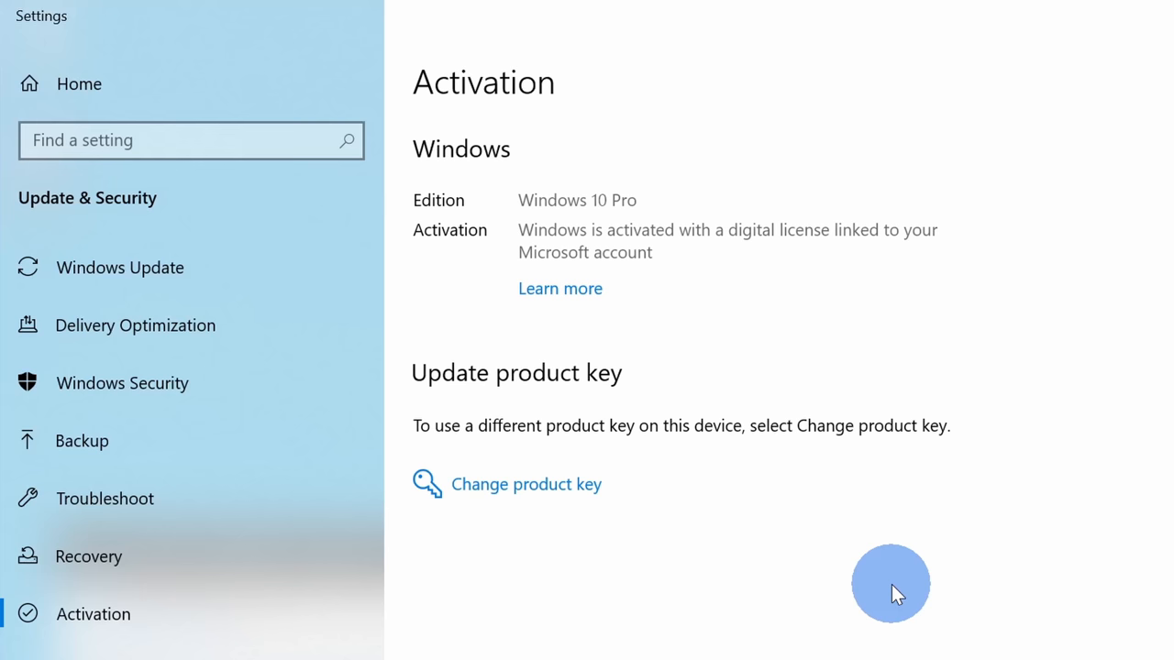
mouse_move(1023, 576)
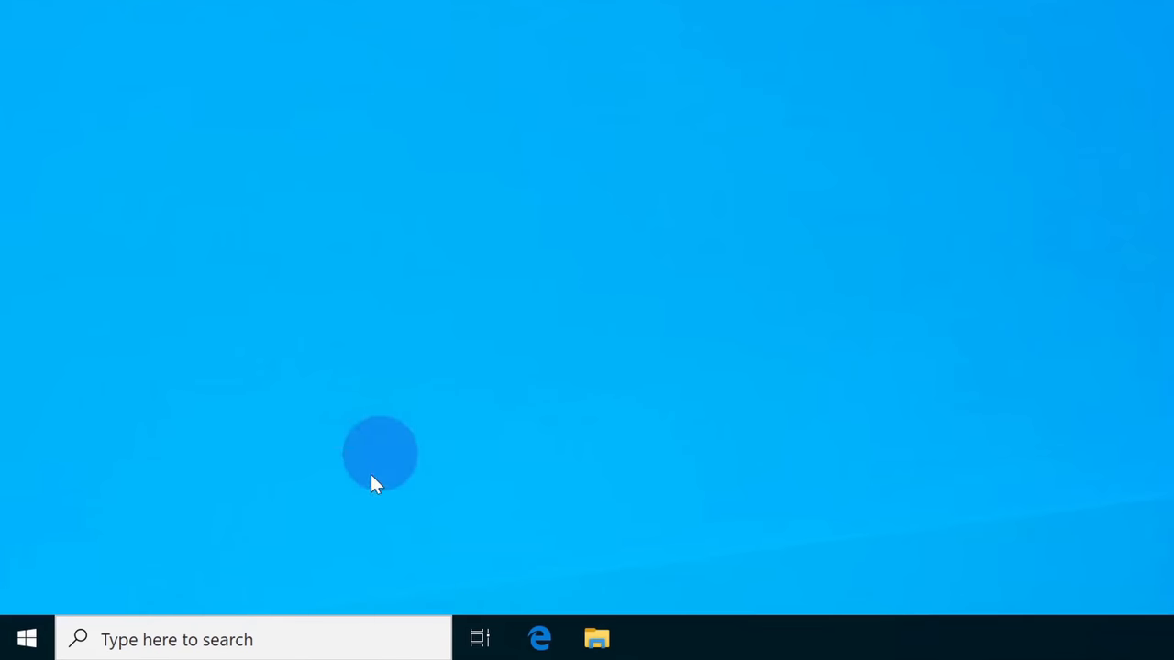
In Windows Features, tick Windows Sandbox and confirm the change with OK
click(253, 639)
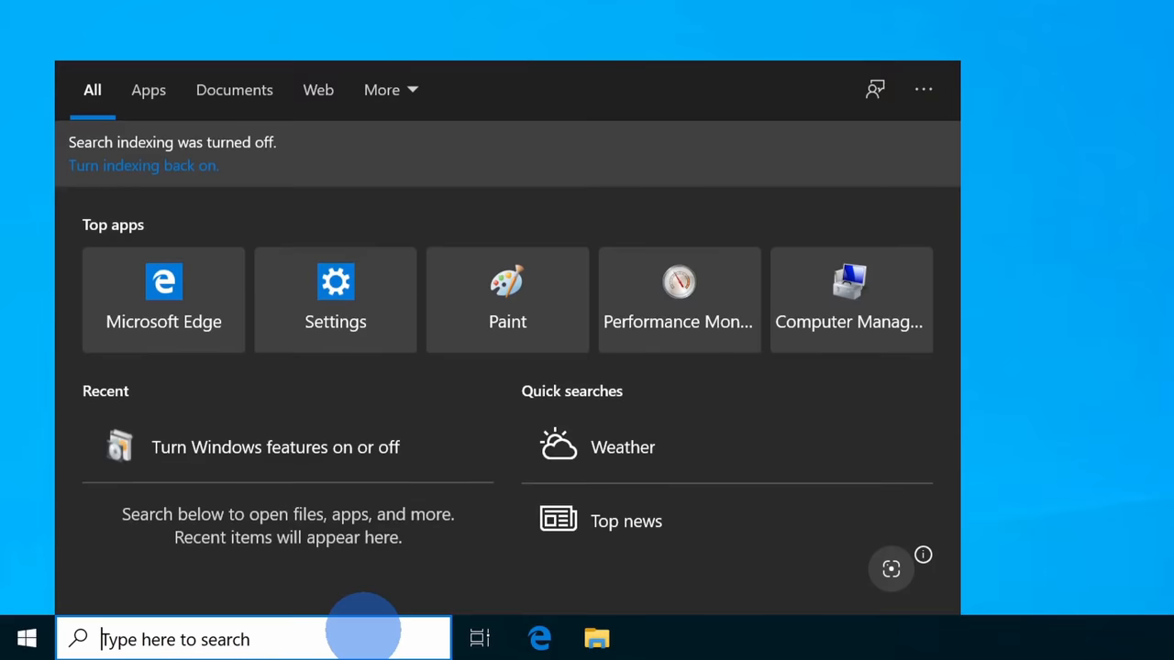
text(Turn windows features on and off)
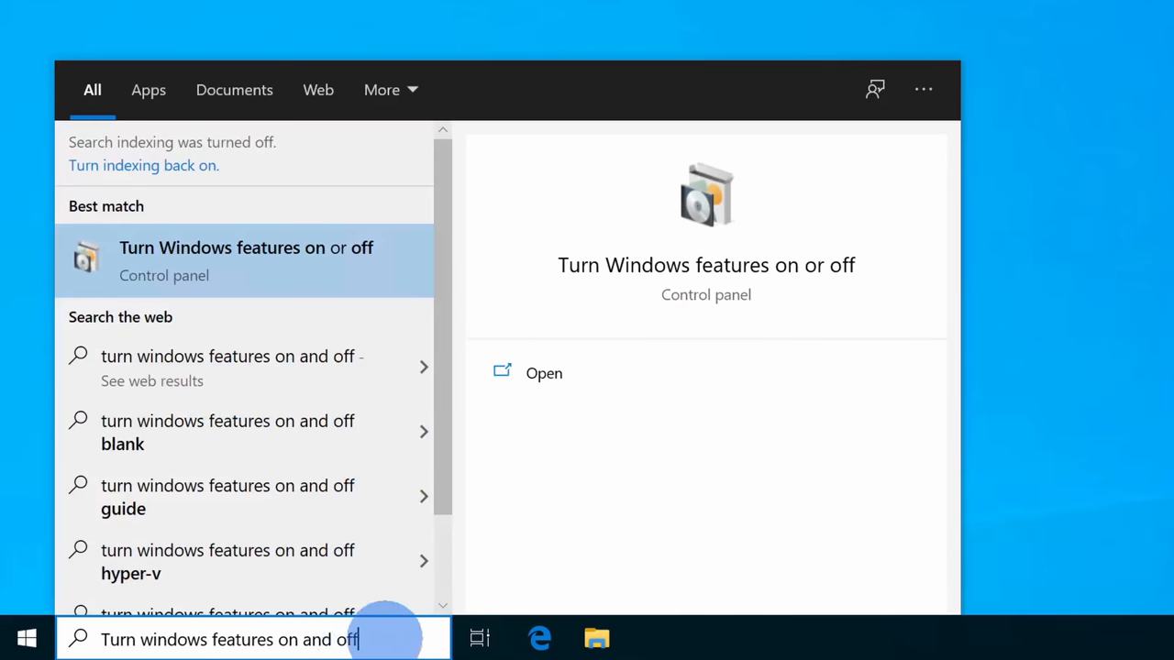
mouse_move(224, 321)
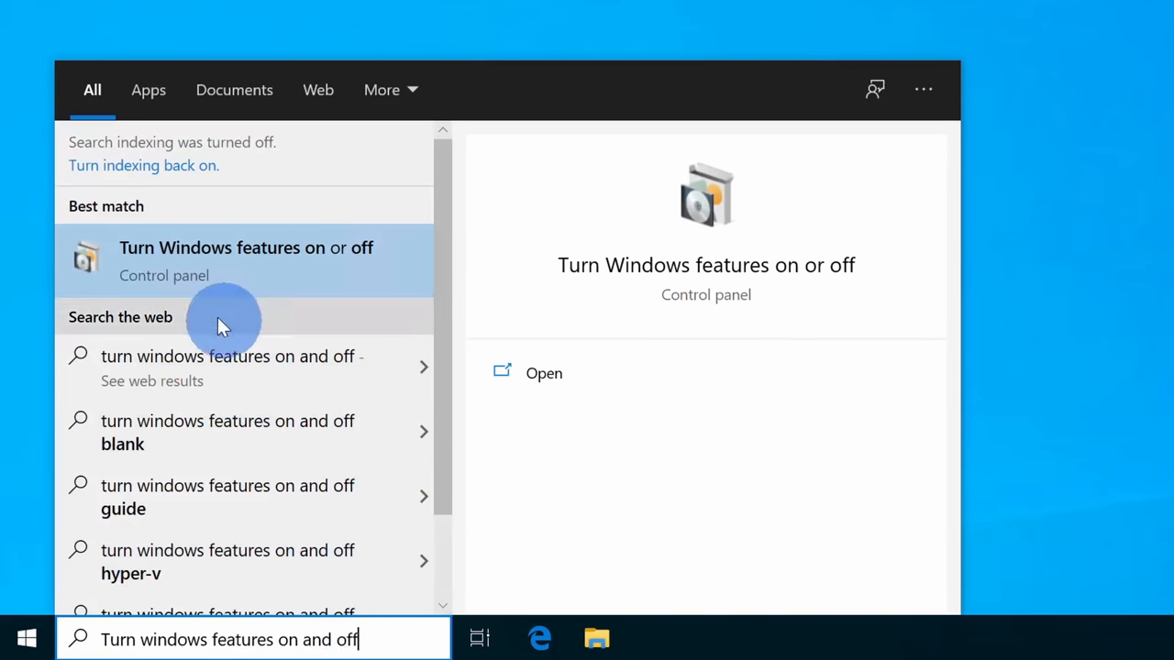
mouse_move(261, 283)
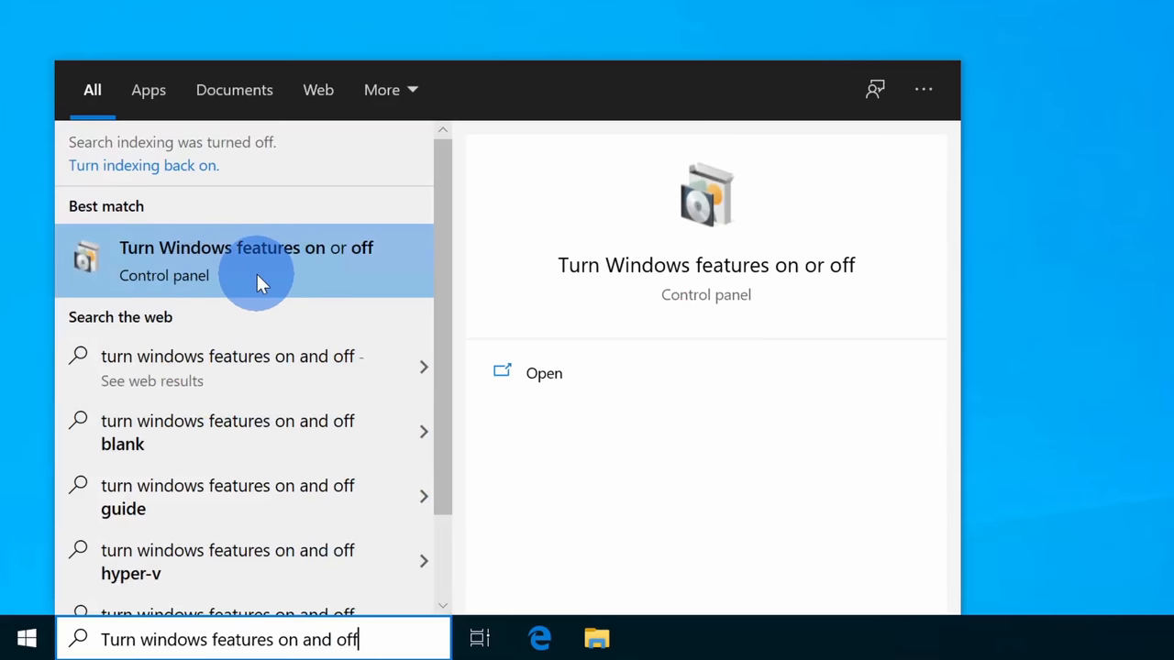
click(246, 248)
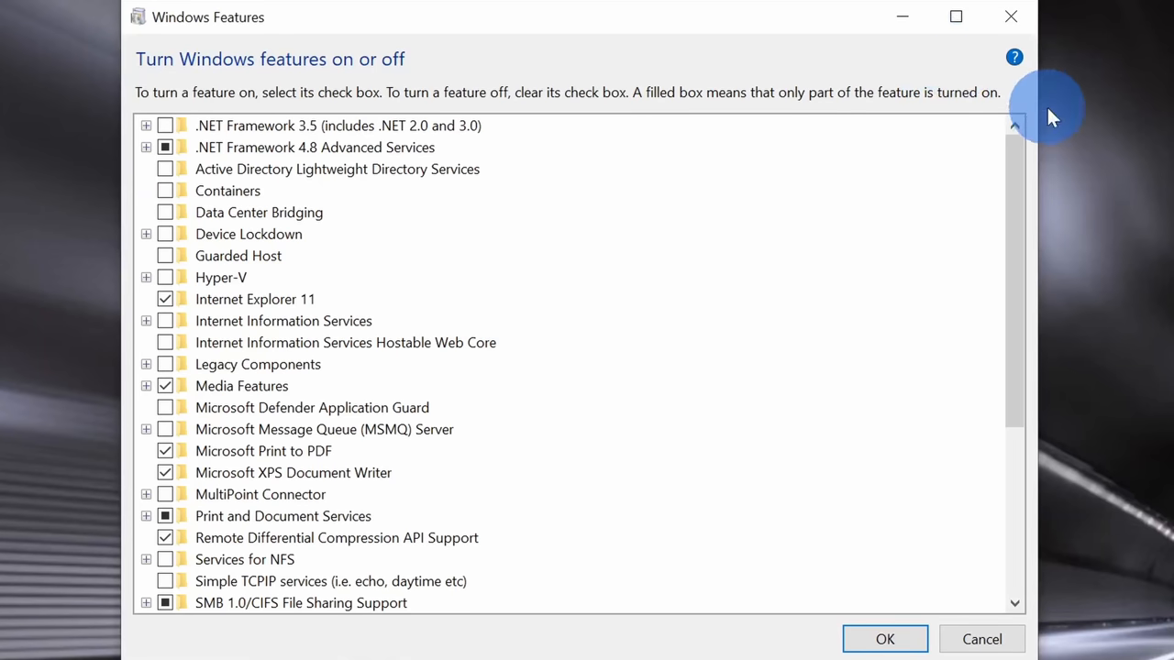
mouse_move(897, 174)
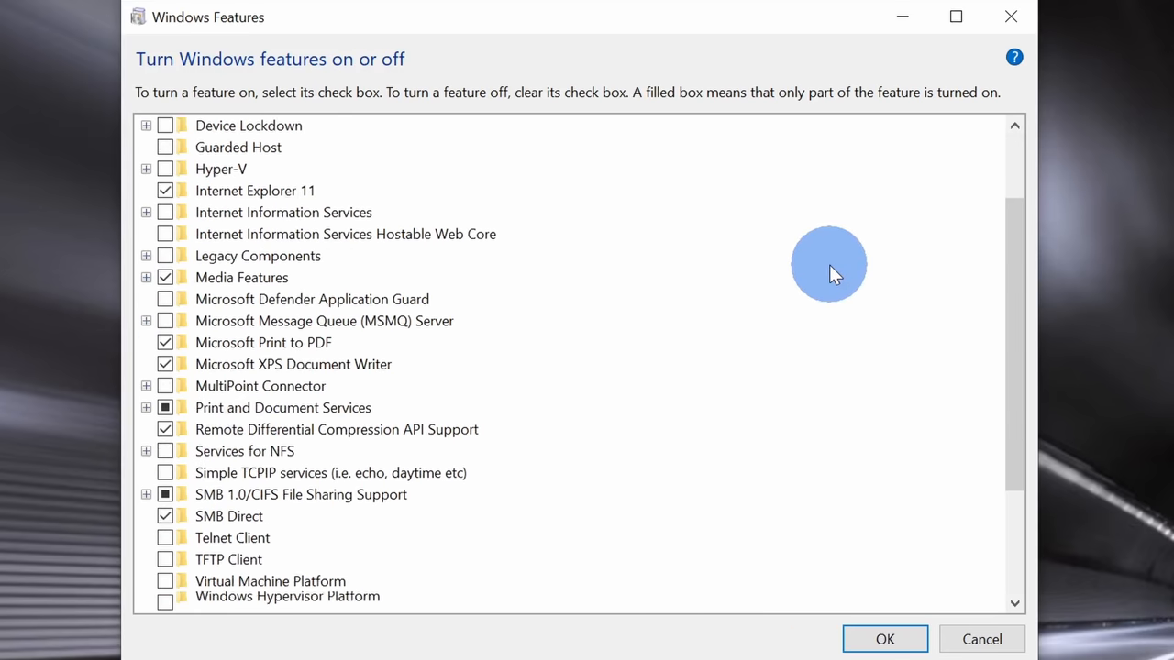
scroll(down, 3)
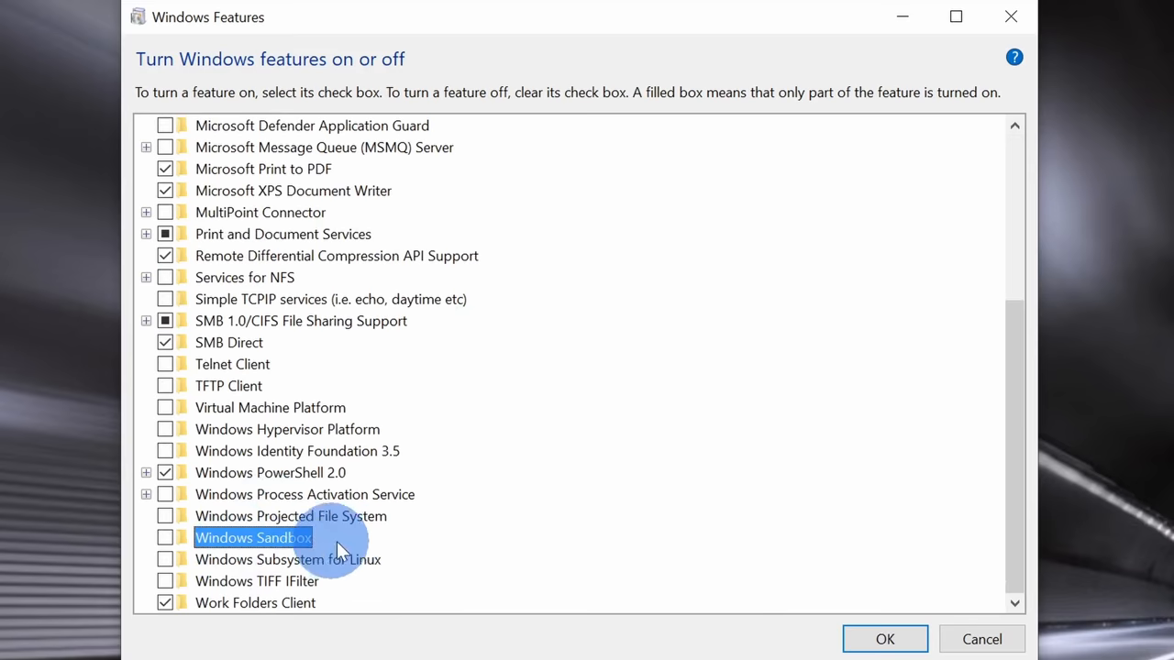
click(165, 538)
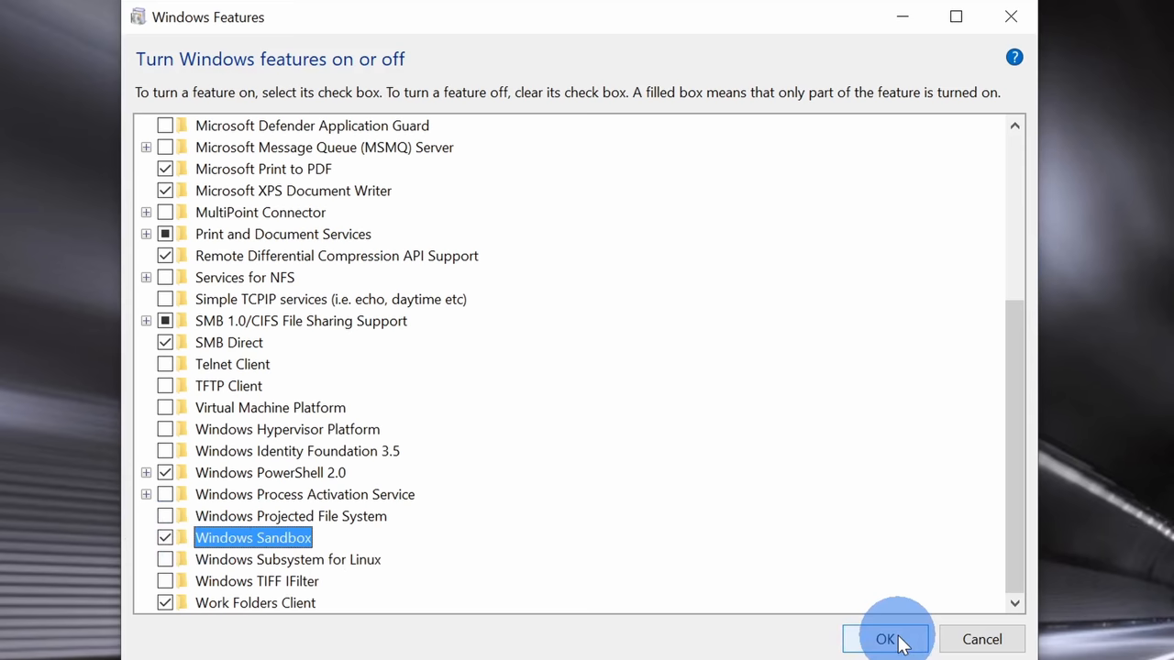
click(884, 638)
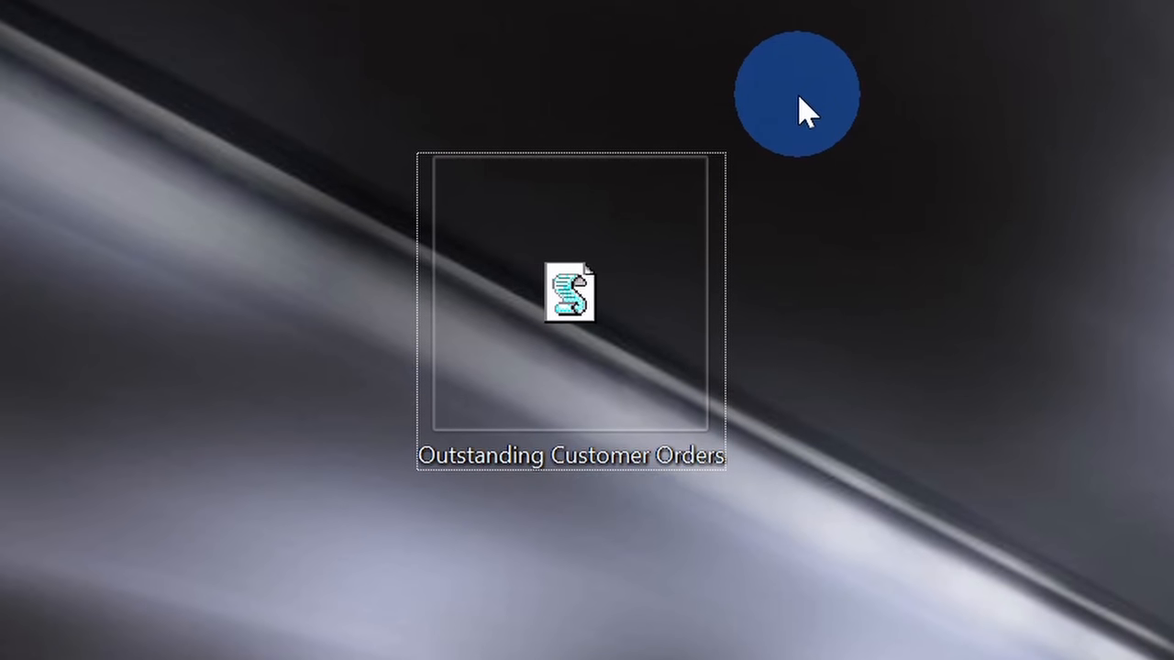
mouse_move(847, 345)
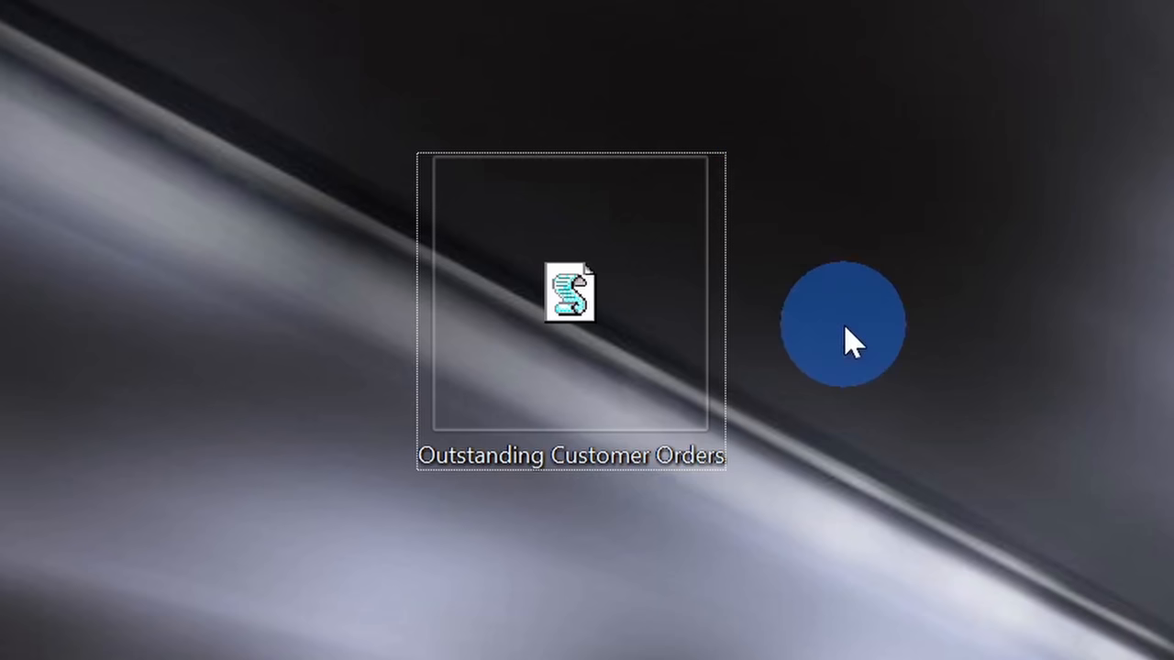
mouse_move(908, 352)
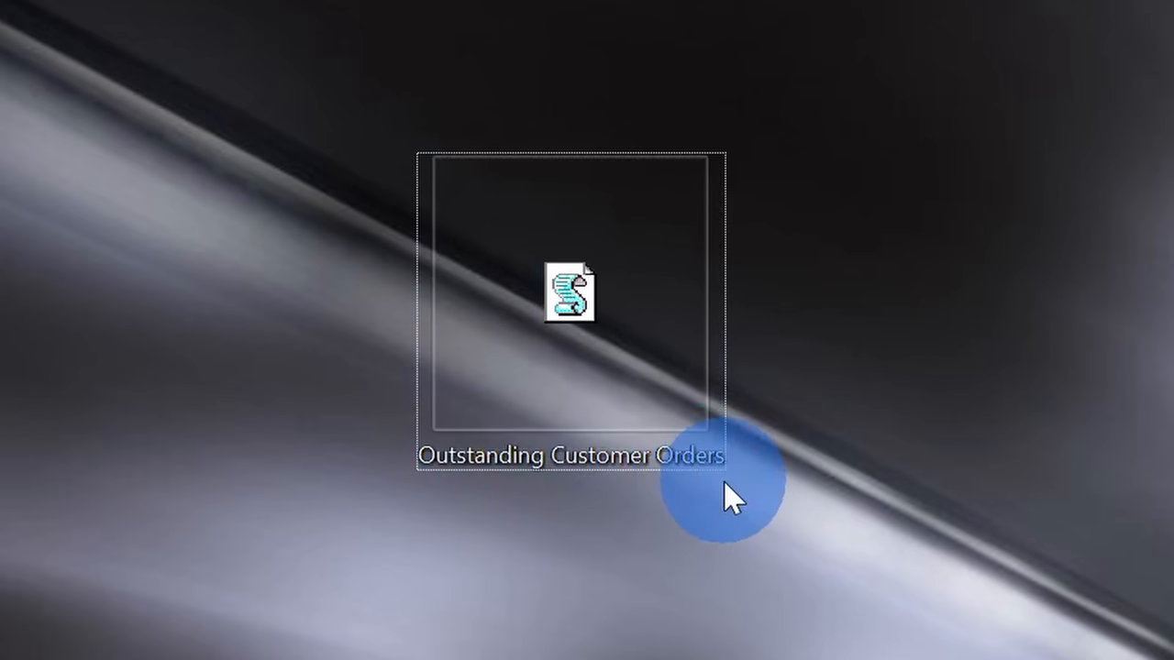
mouse_move(734, 491)
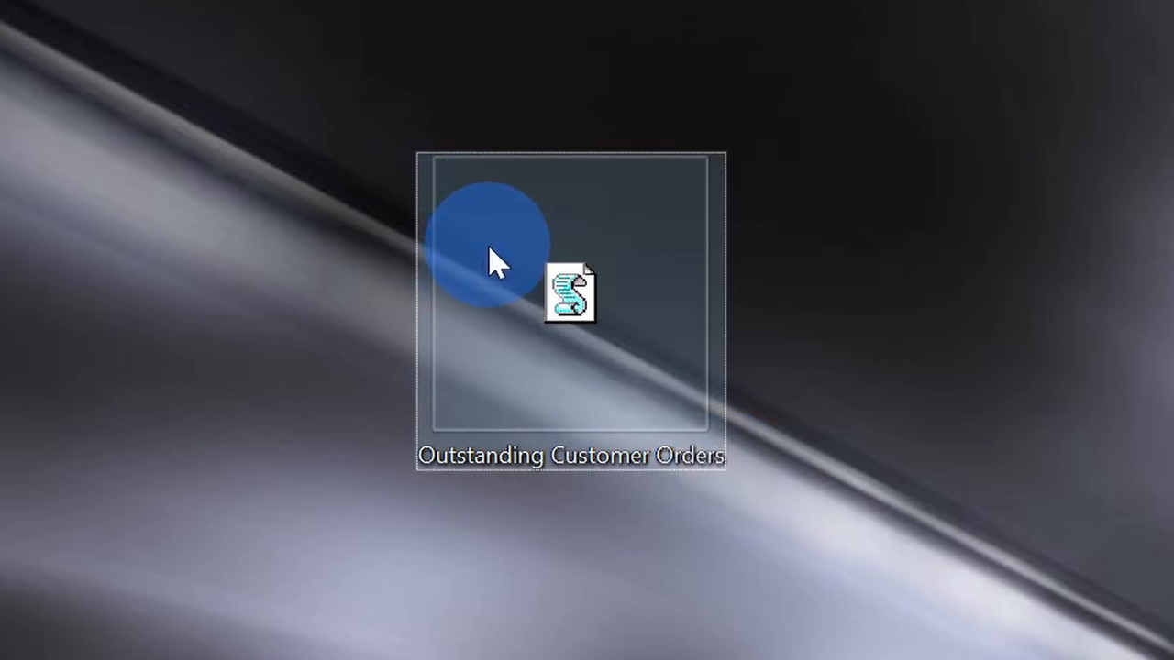
mouse_move(569, 294)
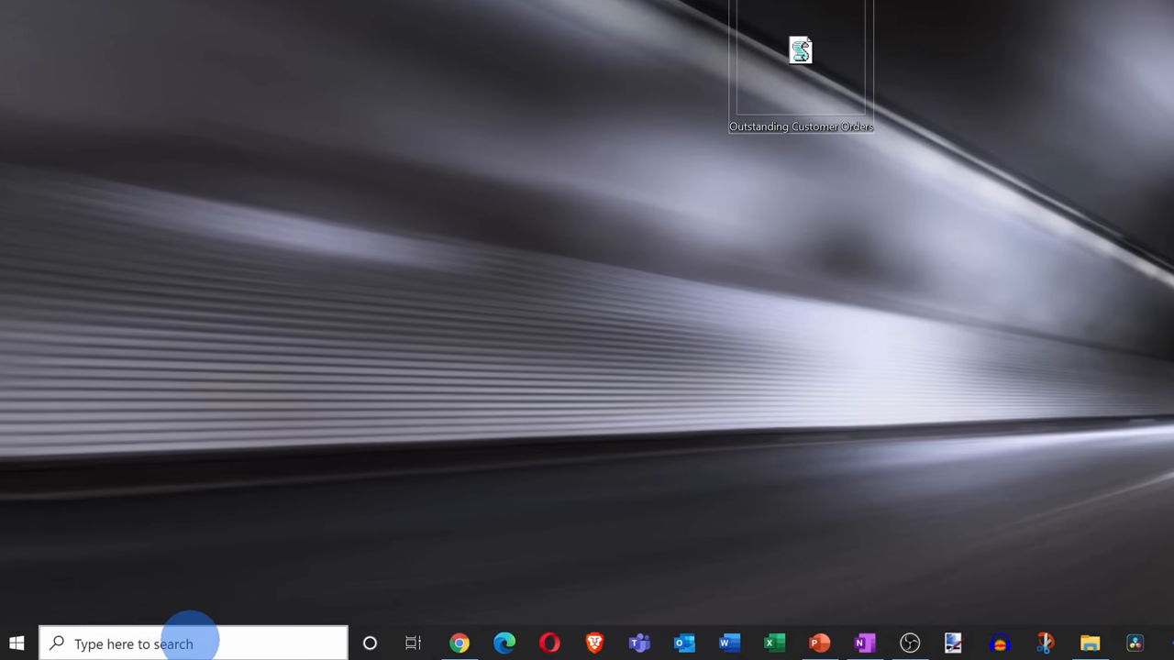
Launch Windows Sandbox from search and bring up its Start menu app list
text(windows sandbox)
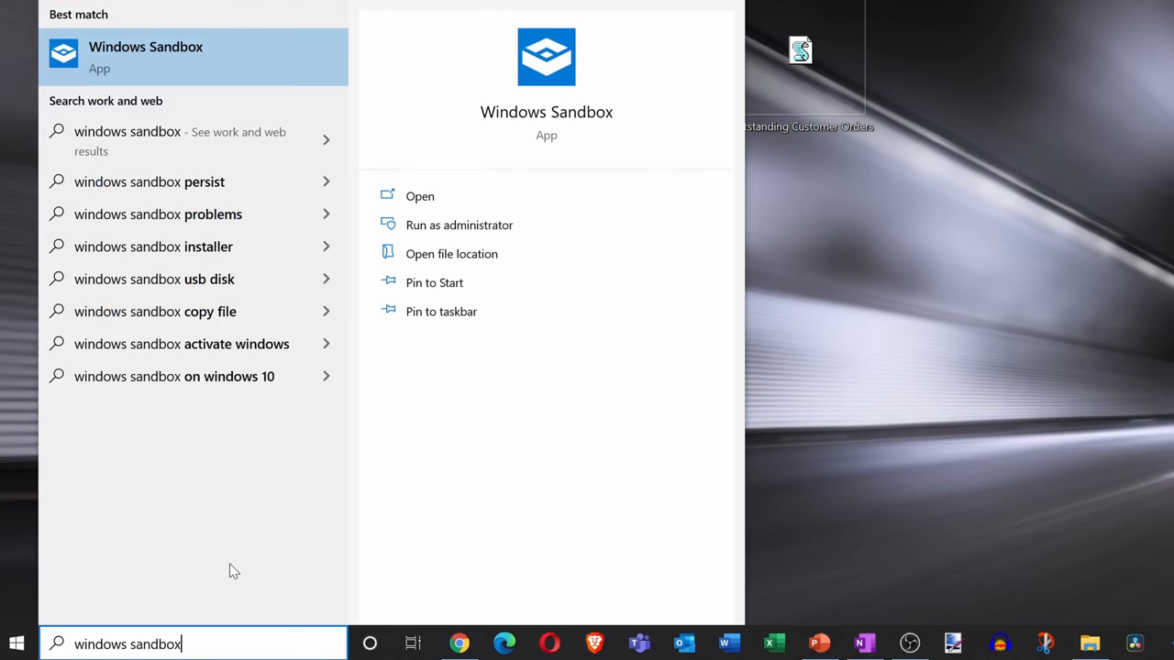
mouse_move(165, 73)
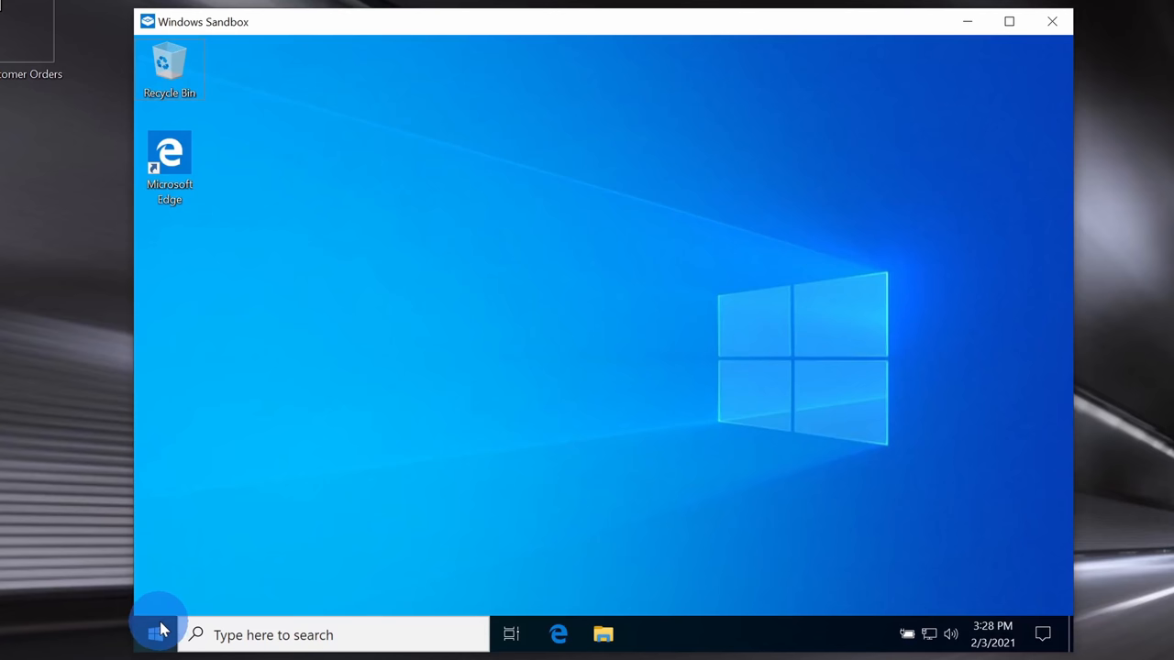
click(154, 635)
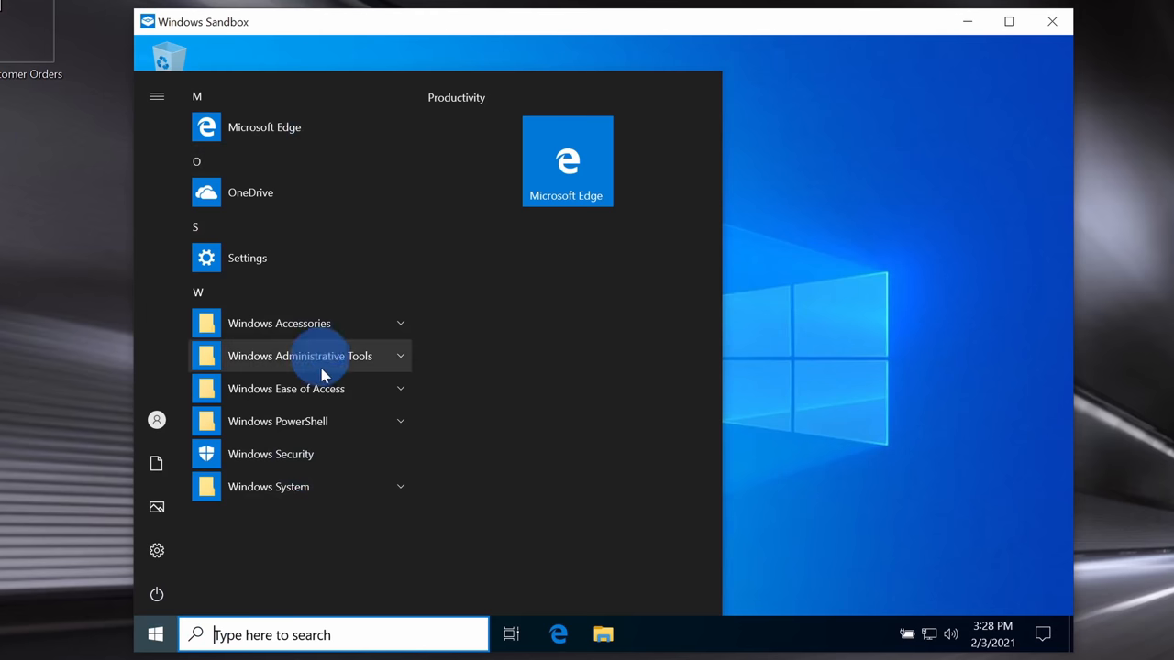
mouse_move(347, 486)
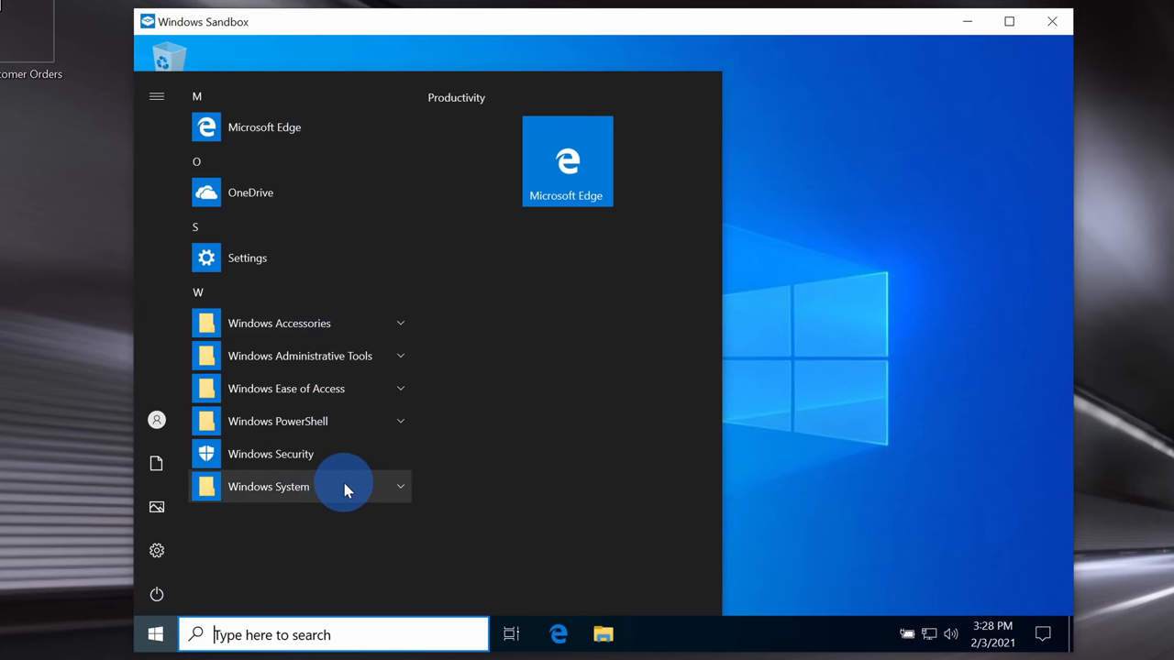
Show the sandbox's Downloads and Pictures folders are empty in File Explorer, then close it
click(601, 635)
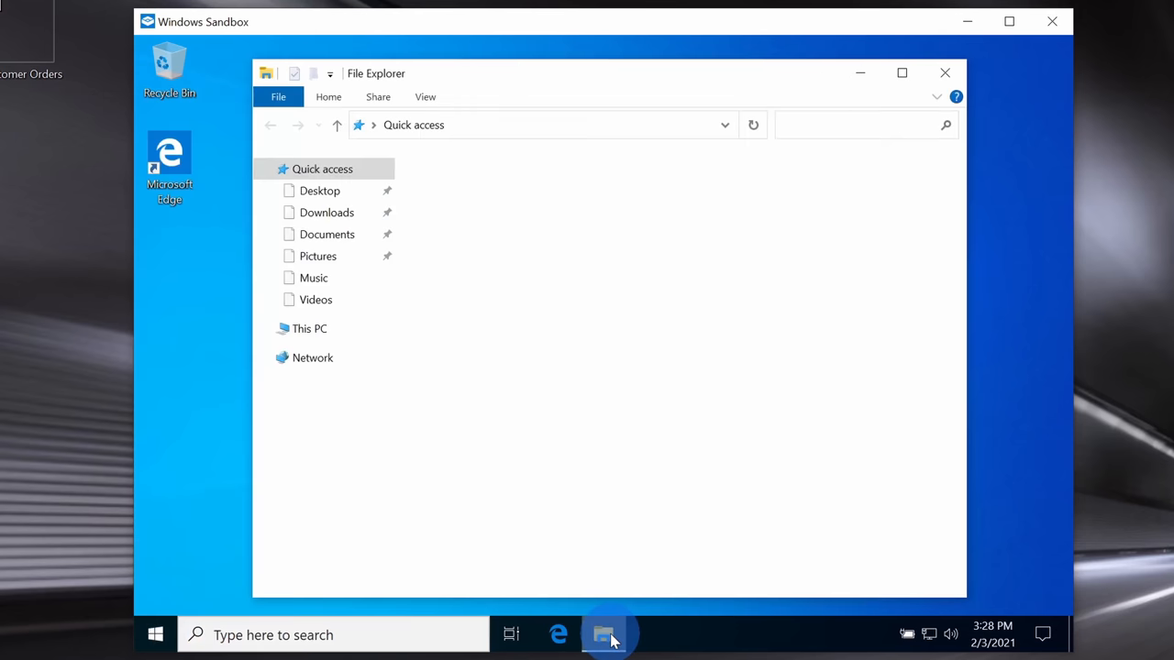
click(327, 212)
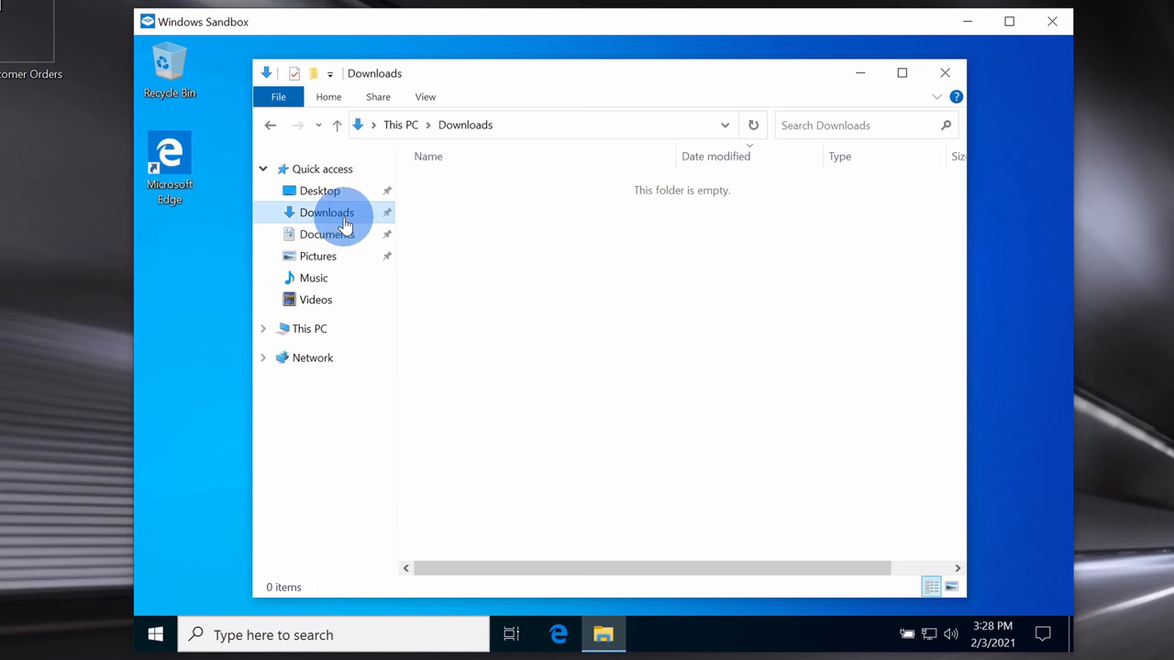
click(319, 256)
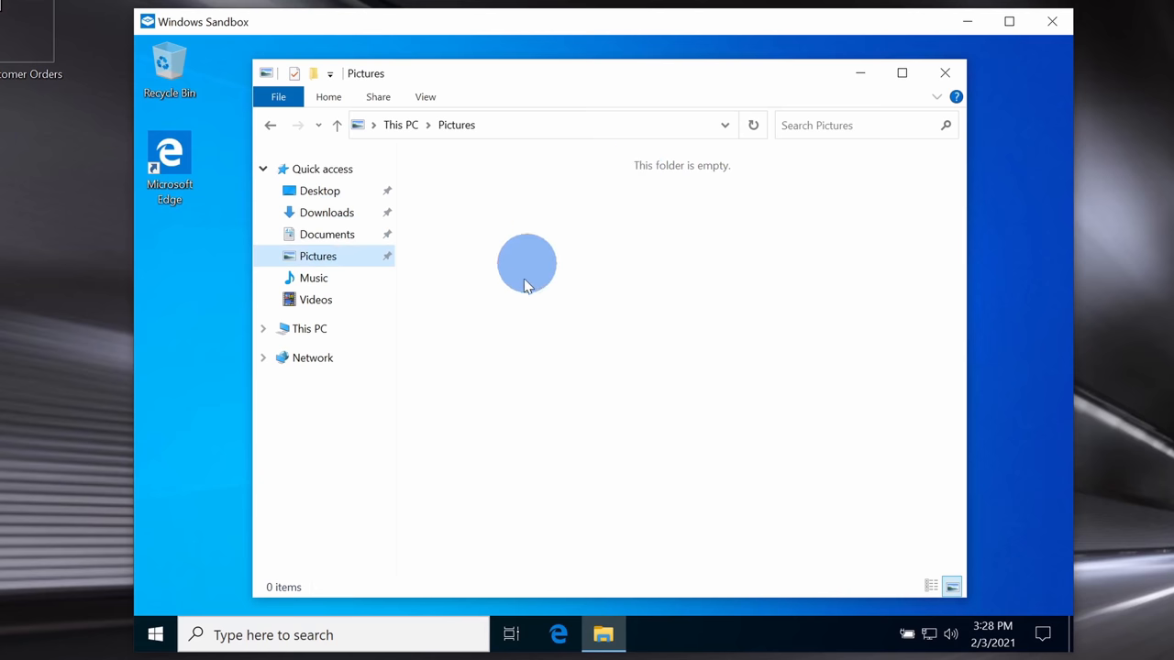
mouse_move(945, 73)
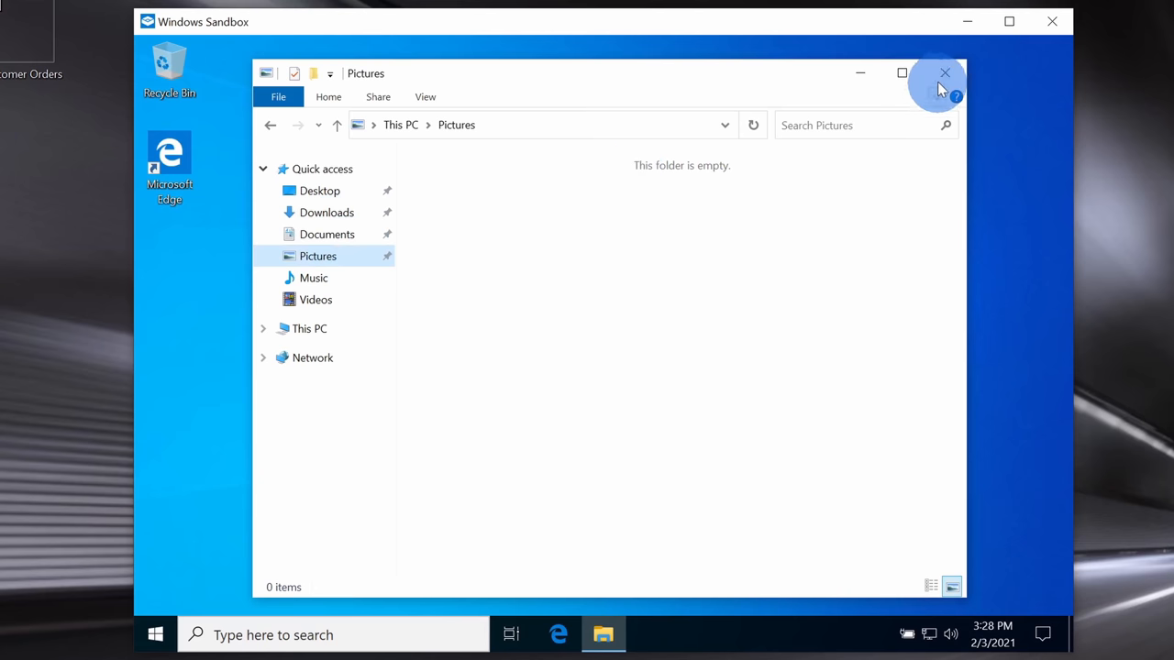
click(945, 73)
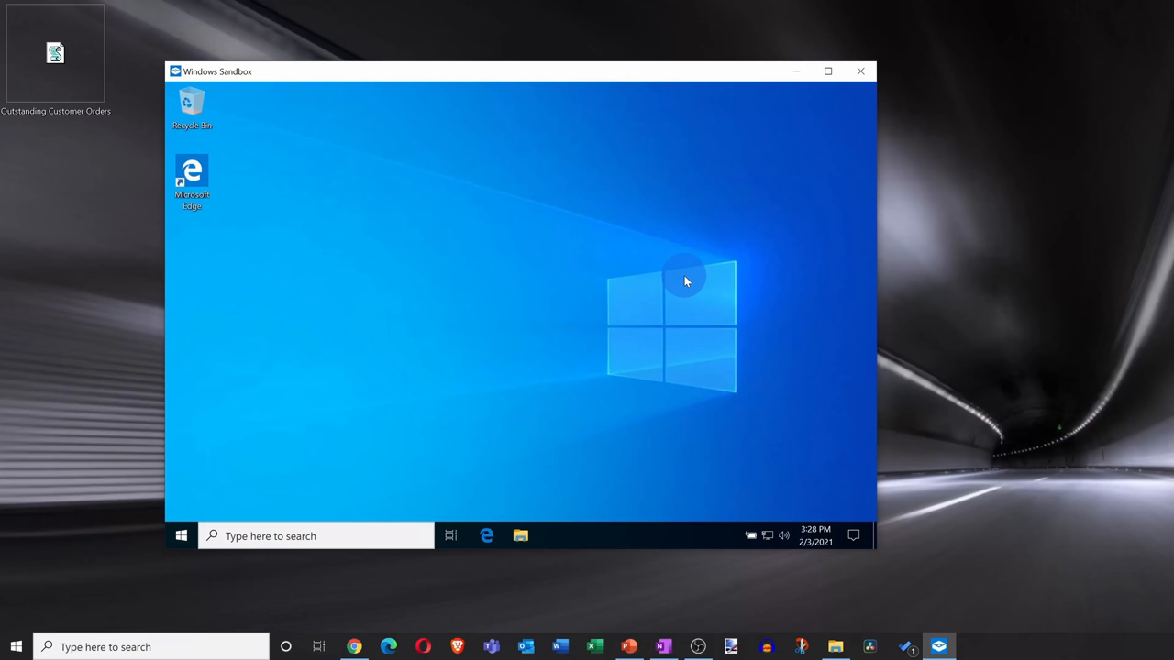
mouse_move(297, 143)
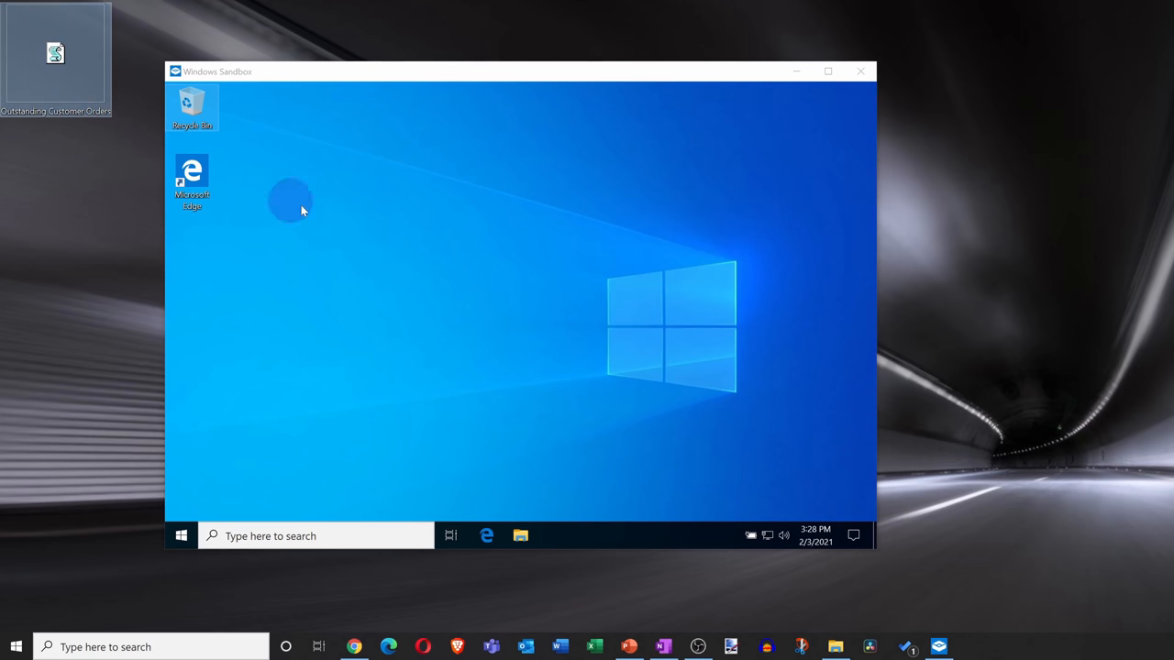
mouse_move(345, 238)
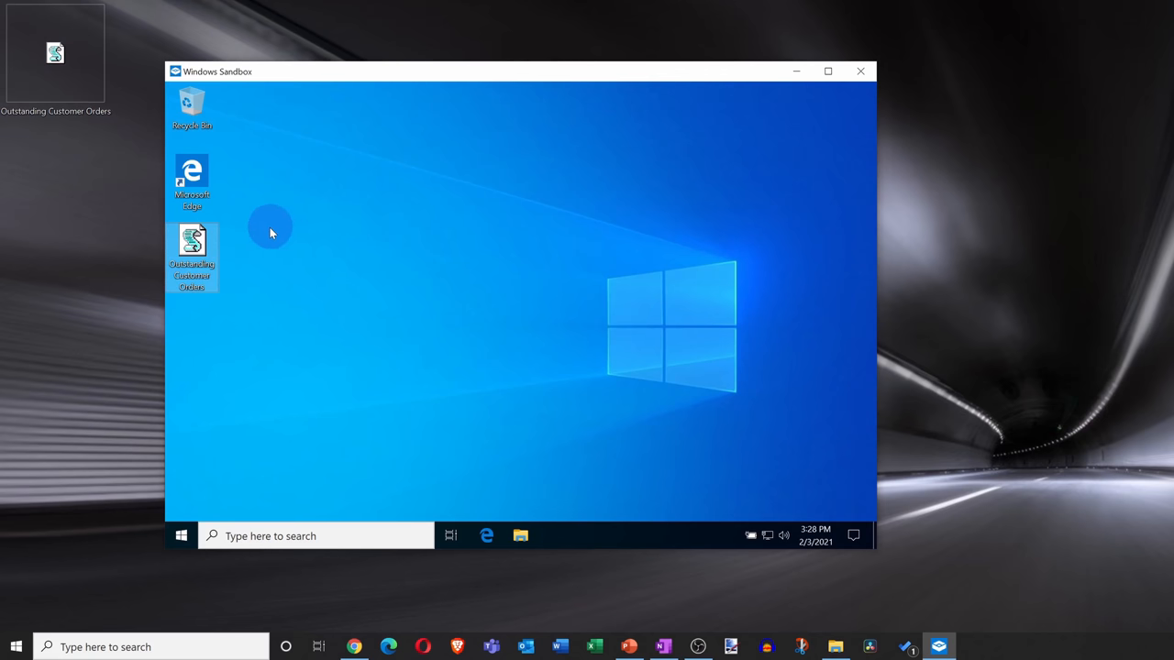
mouse_move(246, 266)
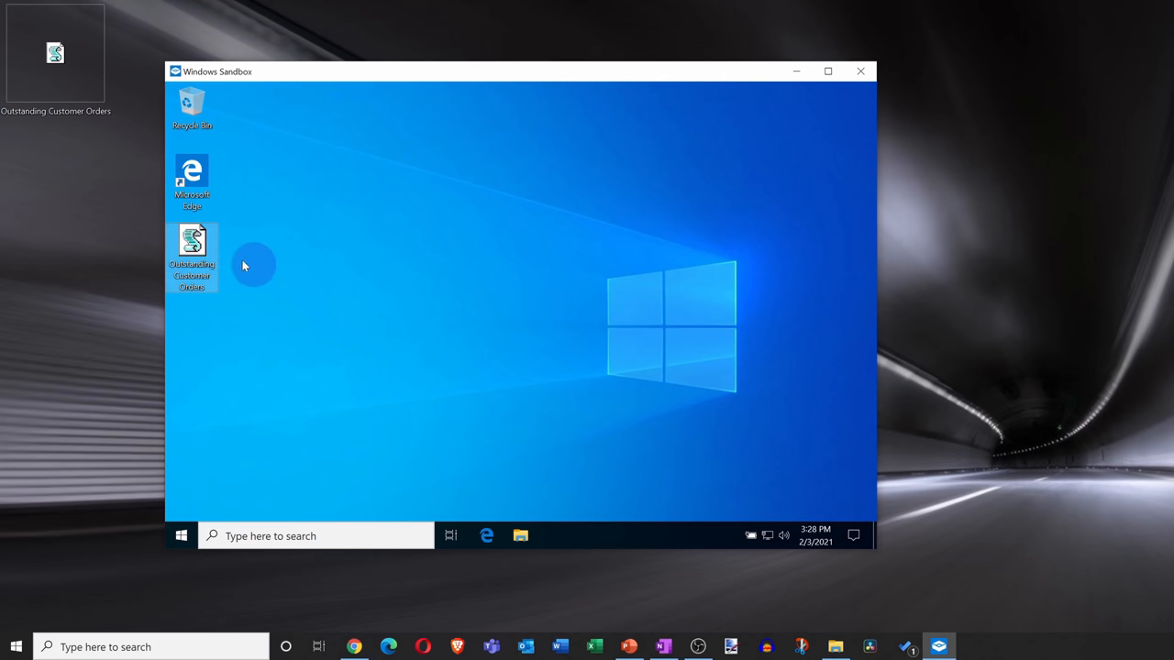
mouse_move(193, 247)
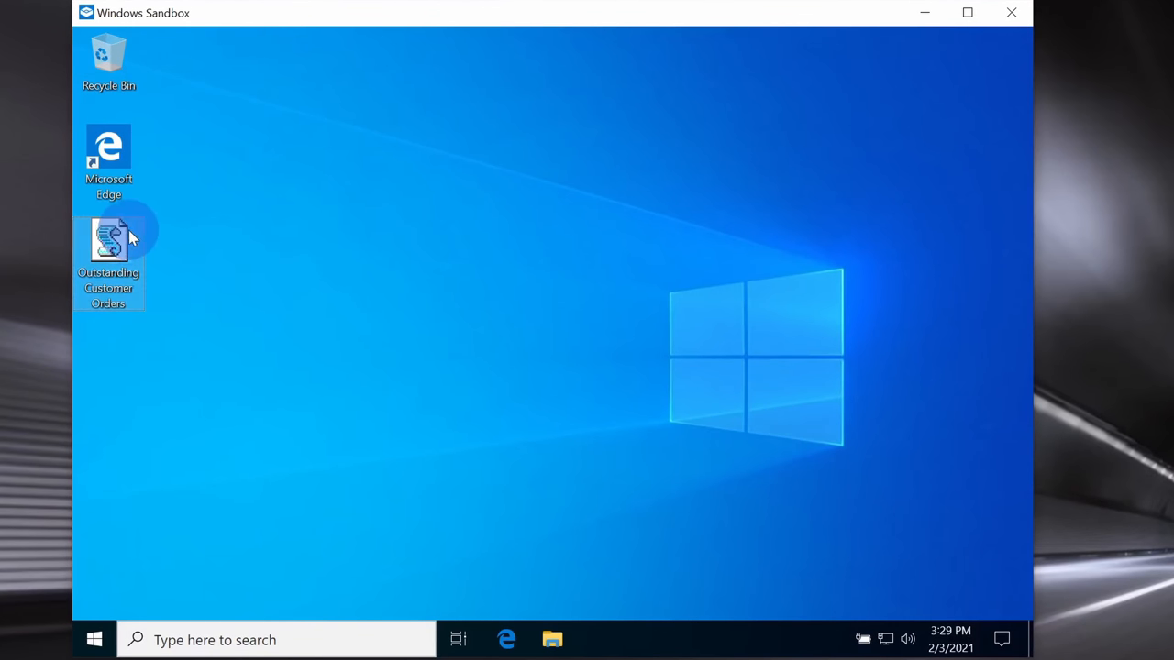
Run the Outstanding Customer Orders script and dismiss its 'You got pwned' message
double_click(108, 242)
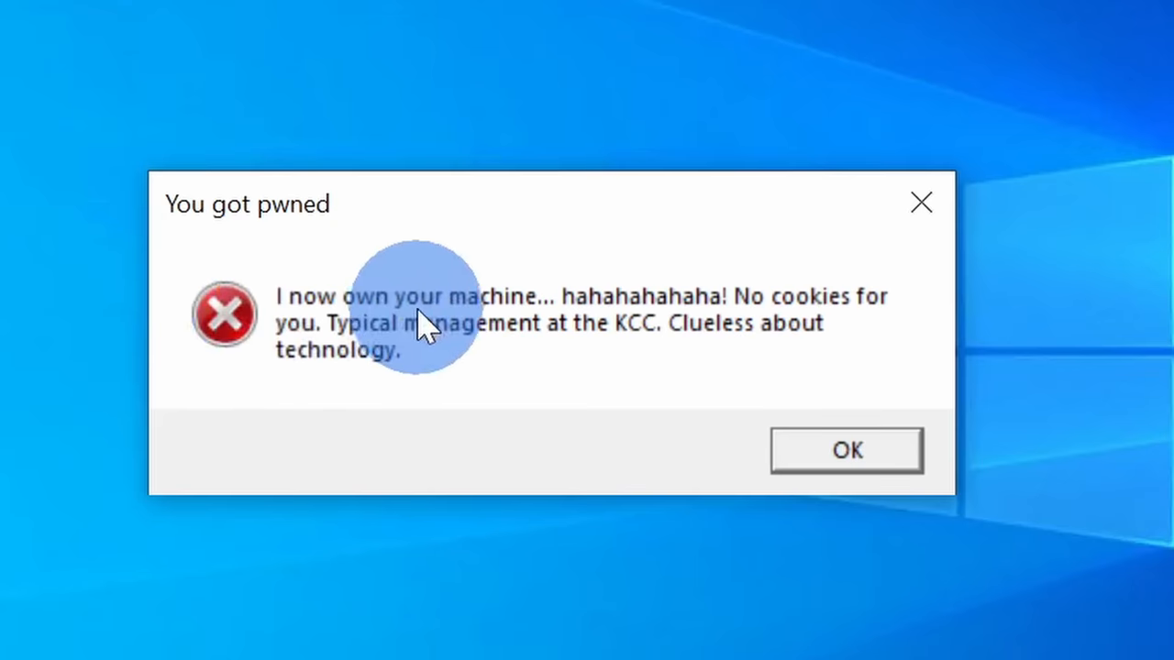
mouse_move(871, 224)
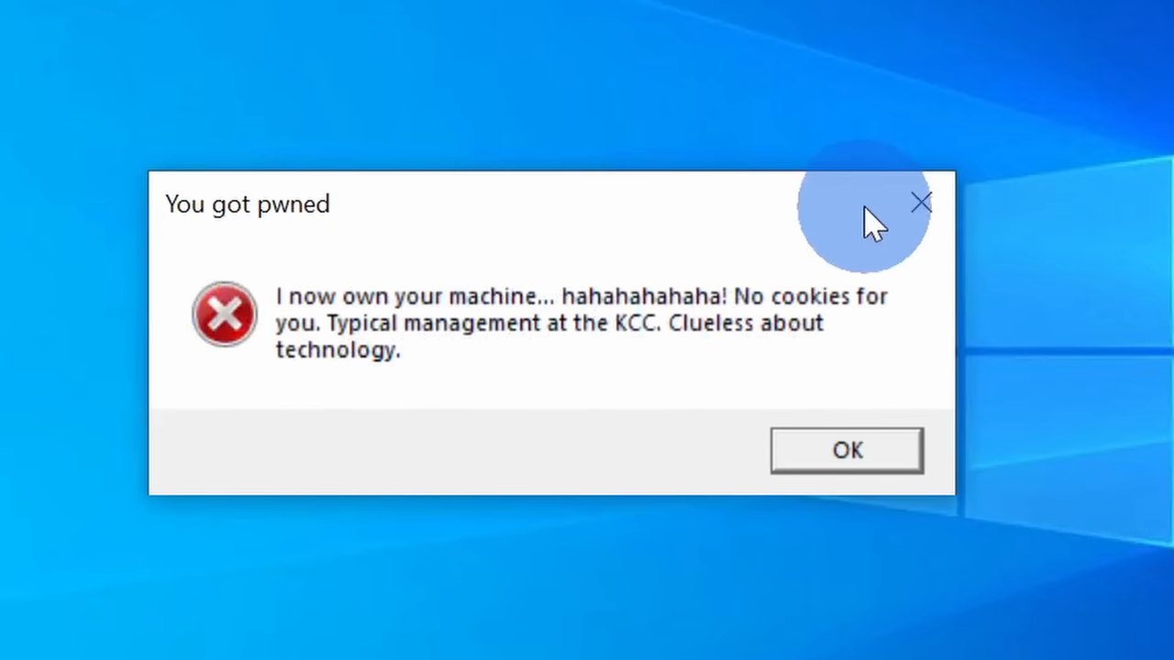
mouse_move(528, 187)
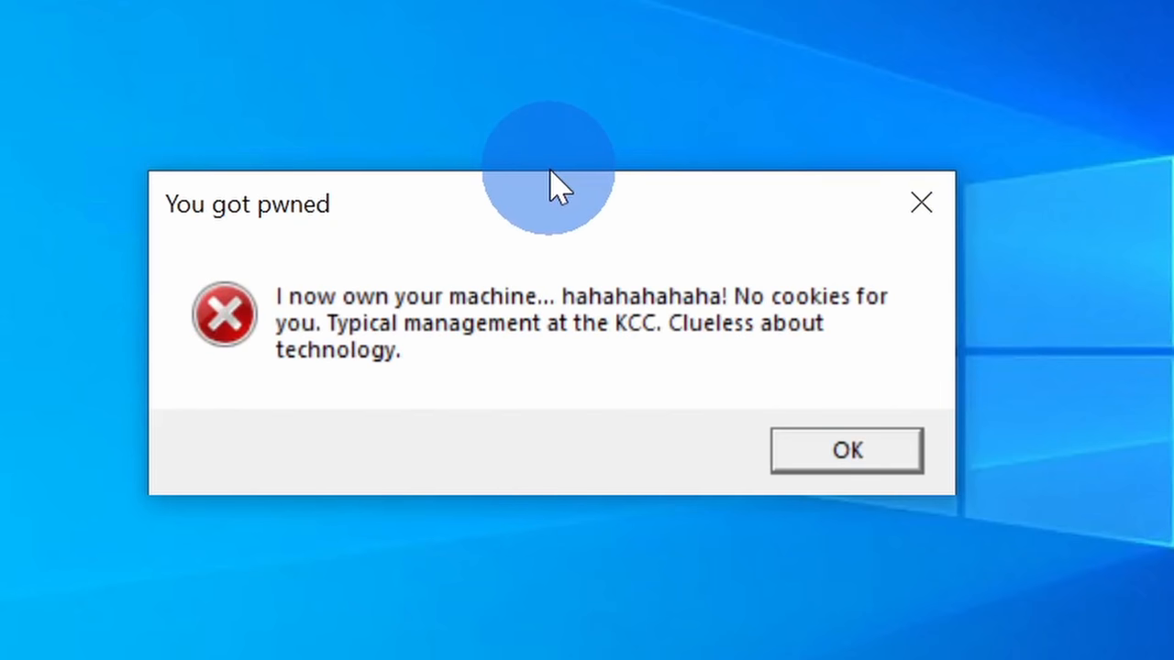
mouse_move(565, 200)
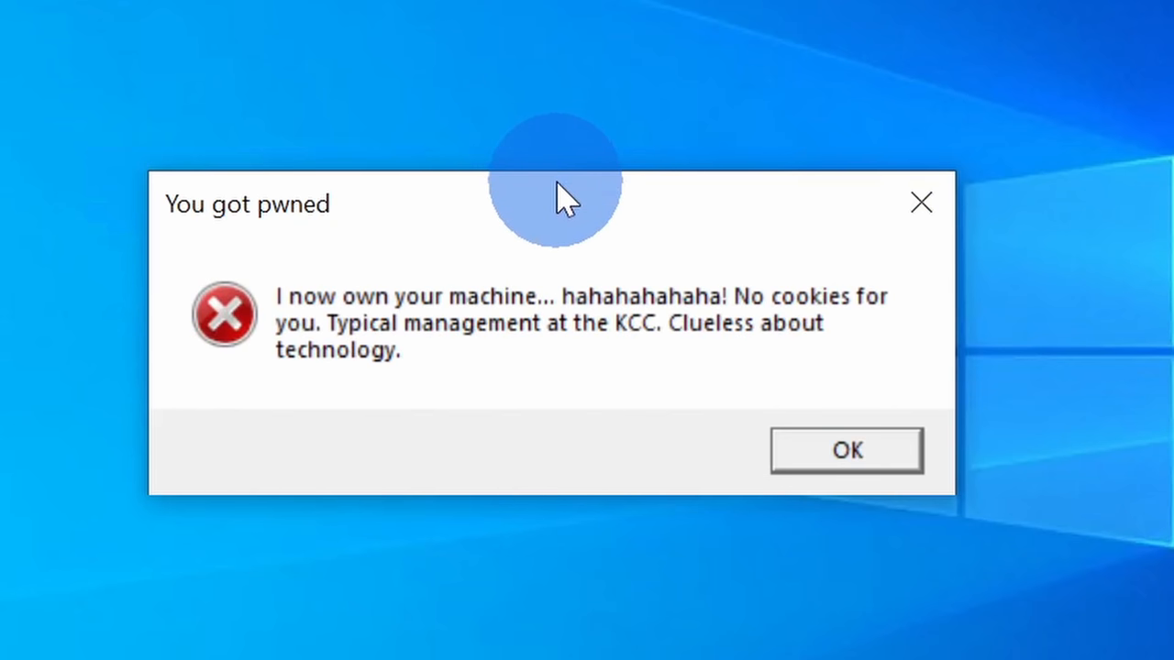
mouse_move(693, 271)
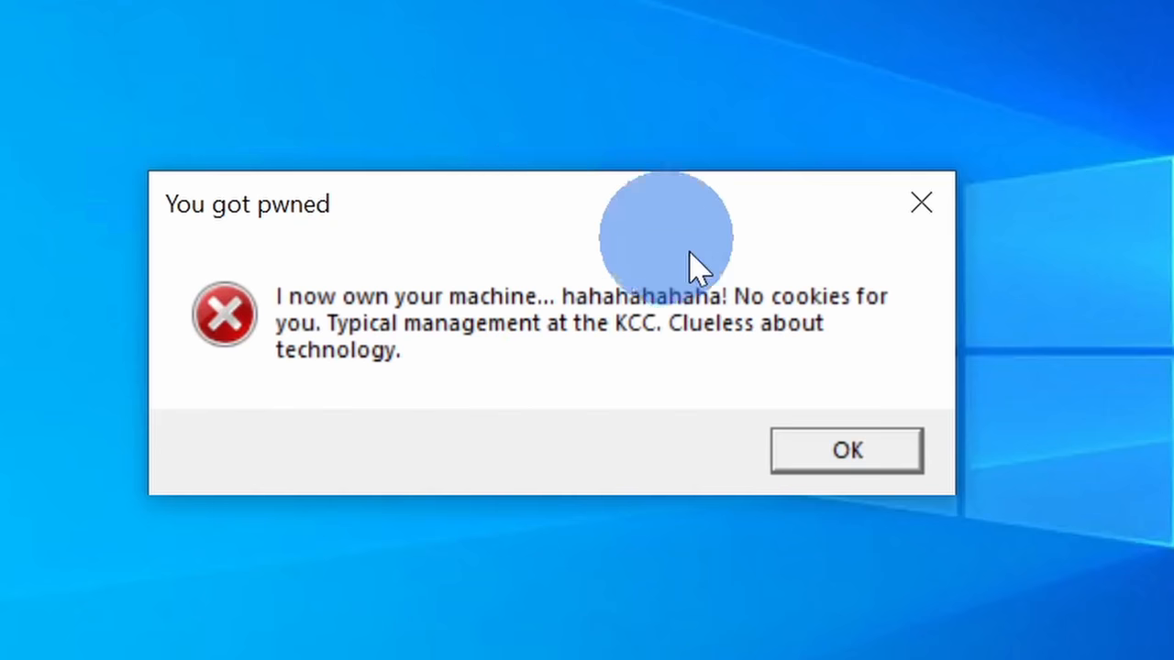
click(843, 451)
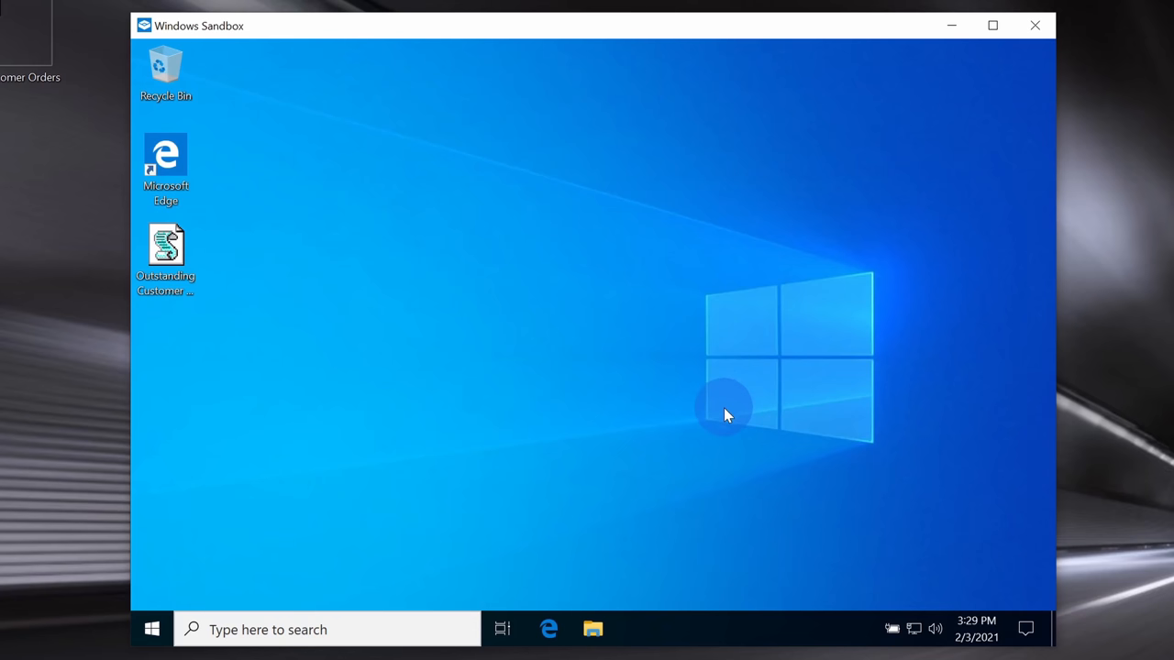
mouse_move(1035, 26)
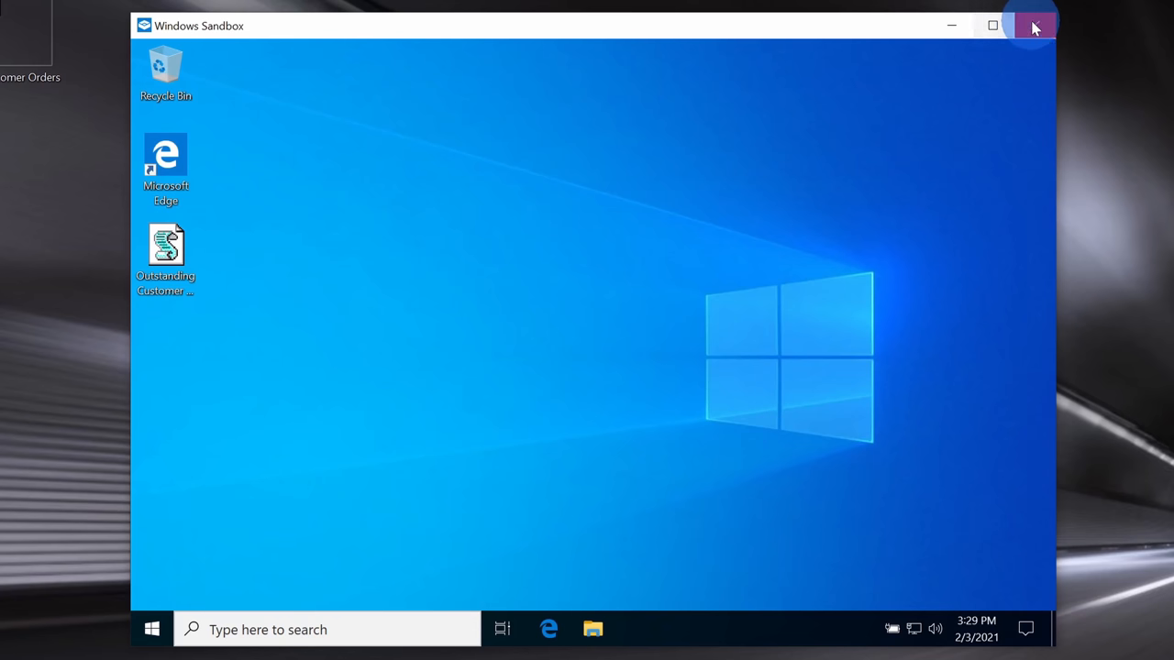
mouse_move(1034, 25)
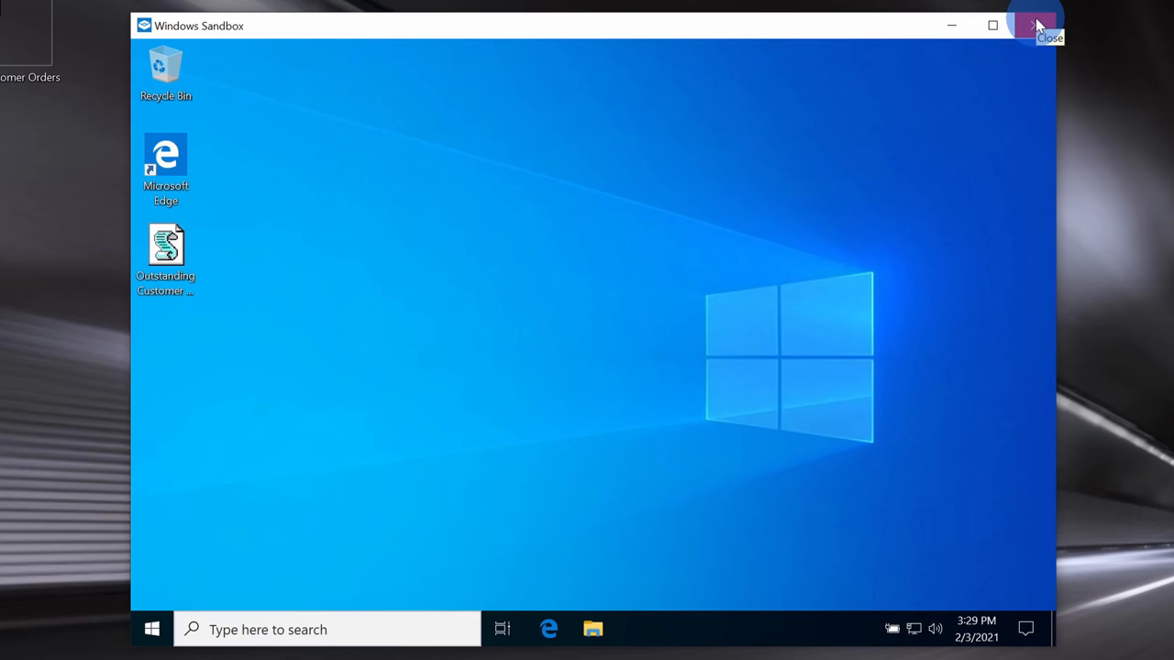
Close the Windows Sandbox window and confirm discarding all its contents
click(1035, 26)
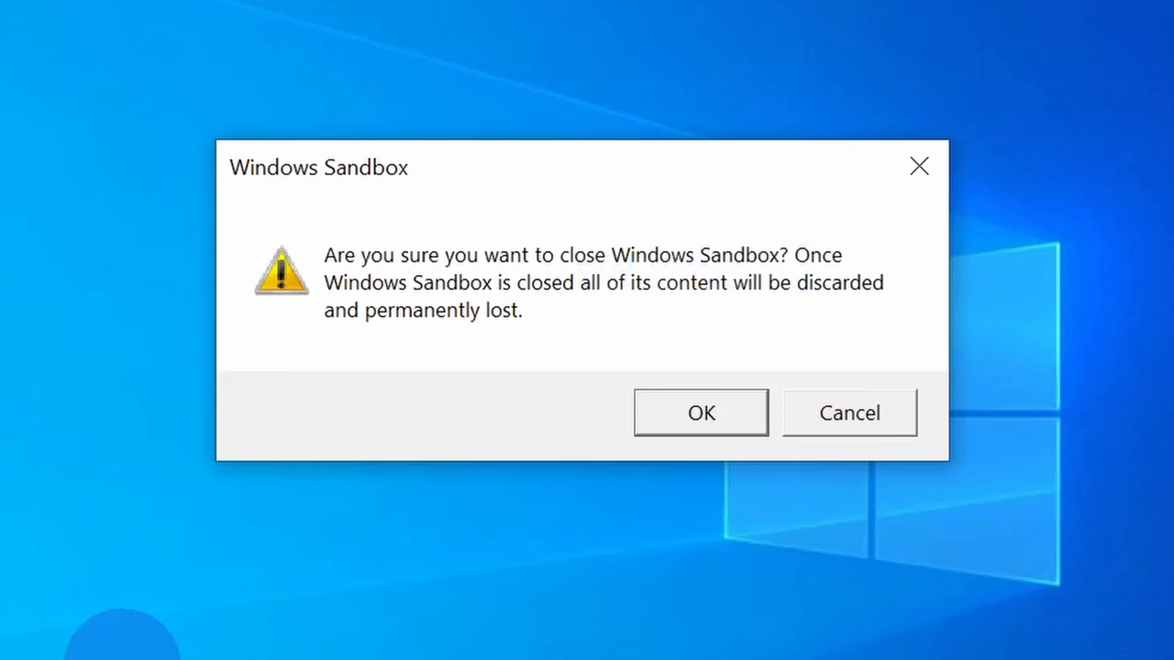
mouse_move(458, 253)
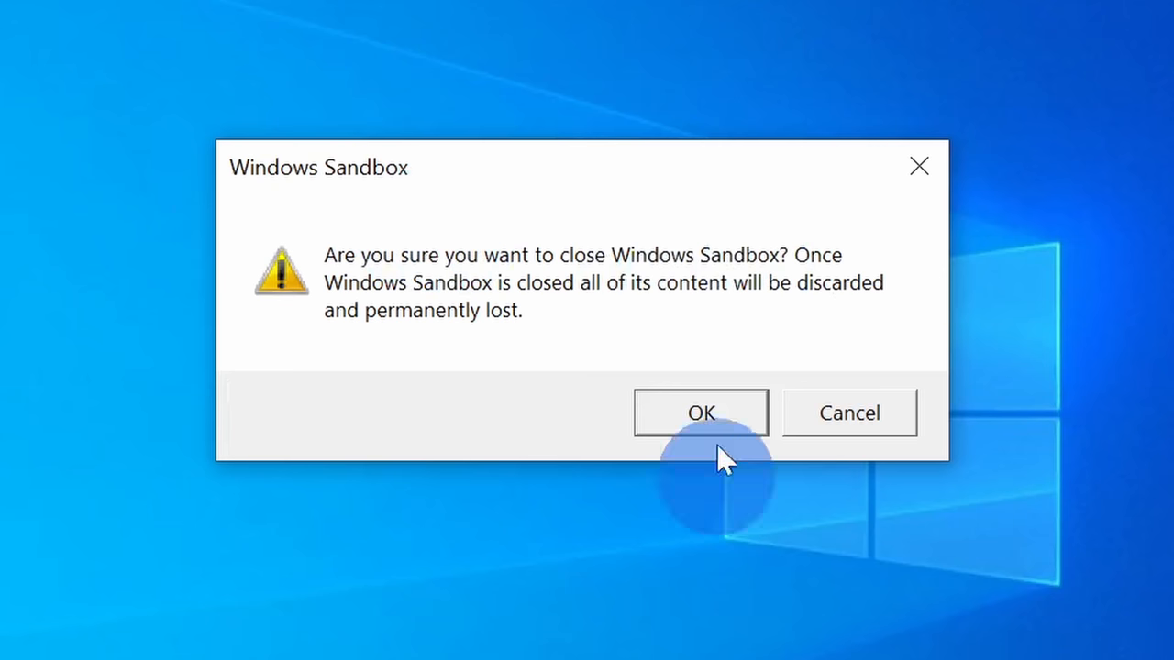
click(700, 413)
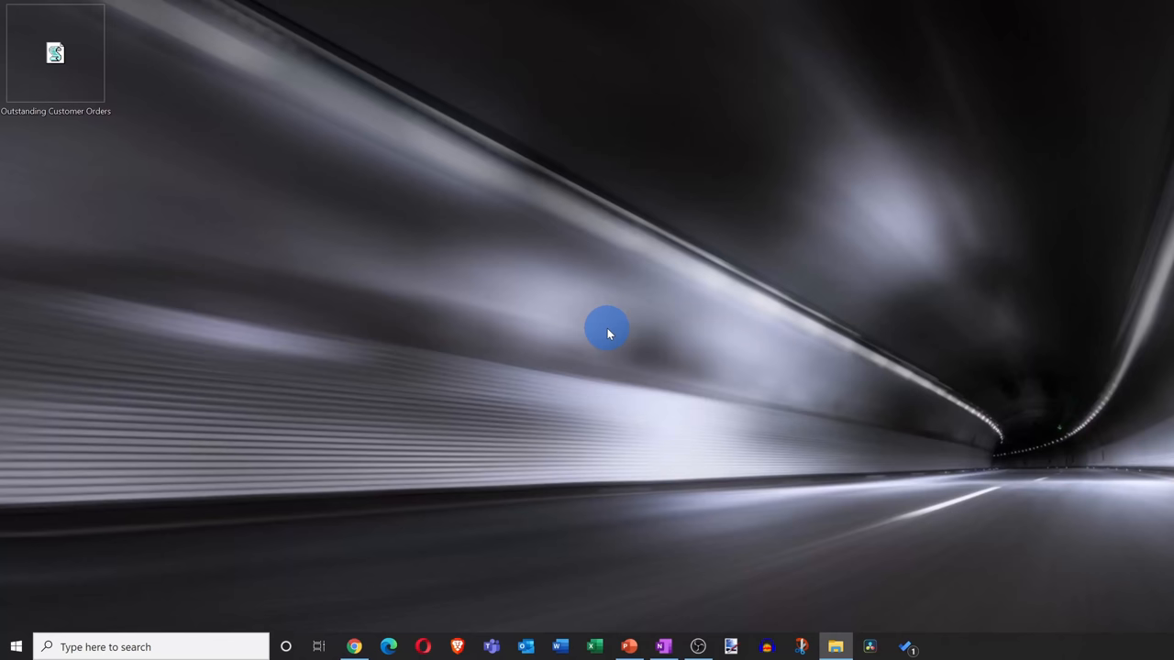
Search 'windows sandbox' on the host so the Windows Sandbox app shows as best match
click(151, 646)
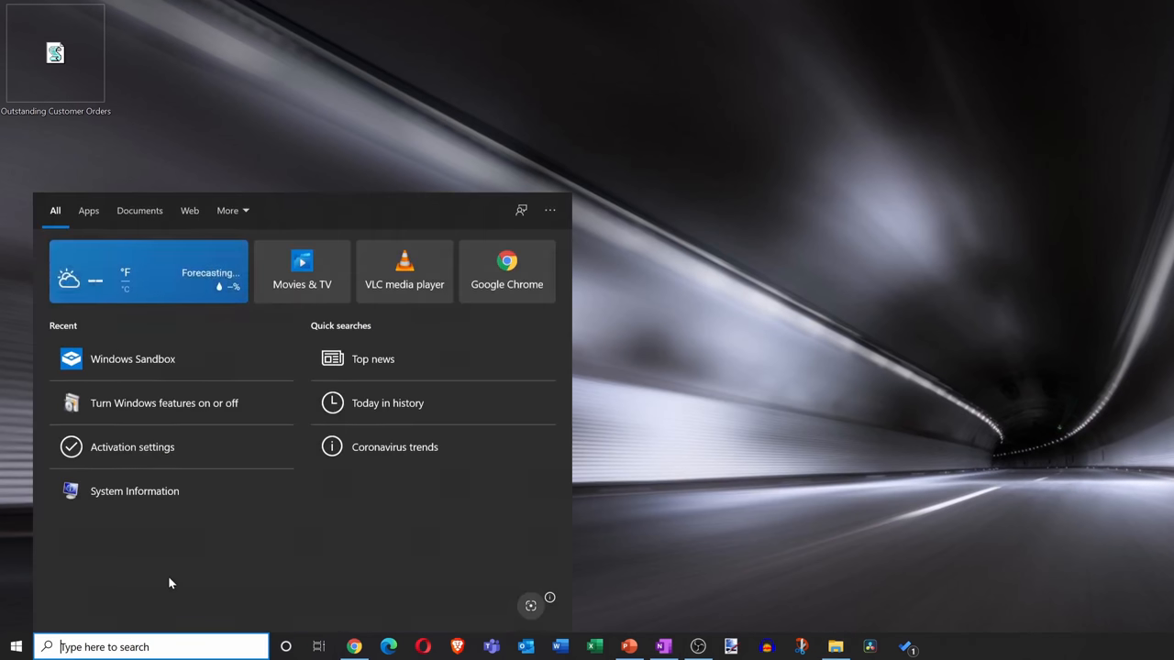
text(w)
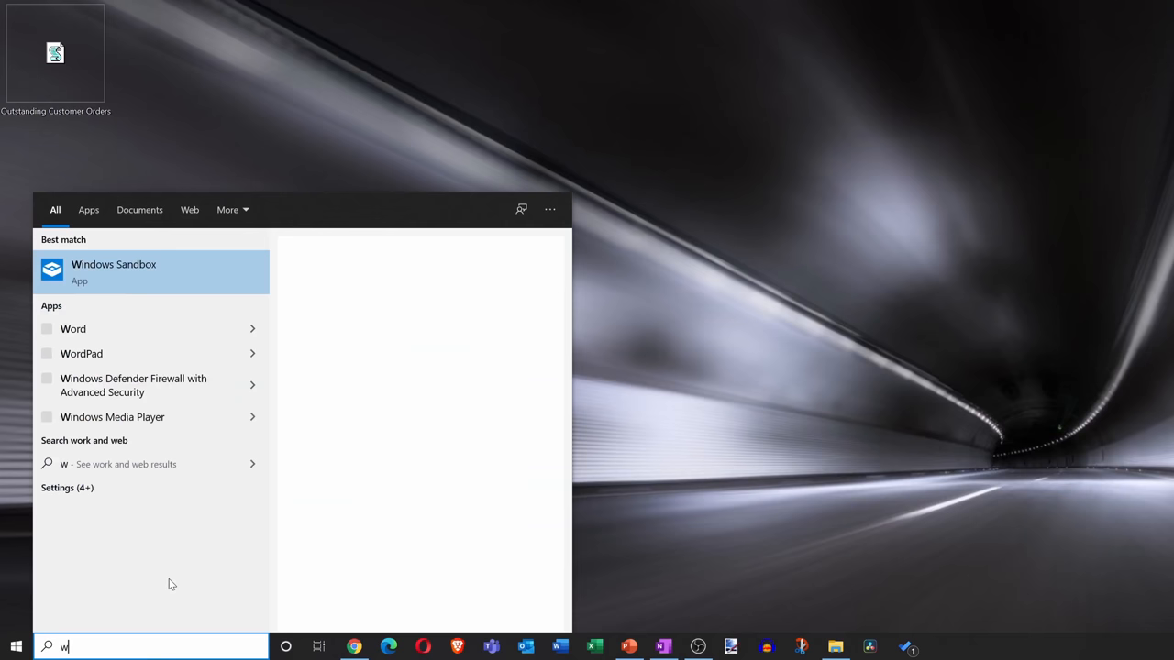
text(indows sandbox)
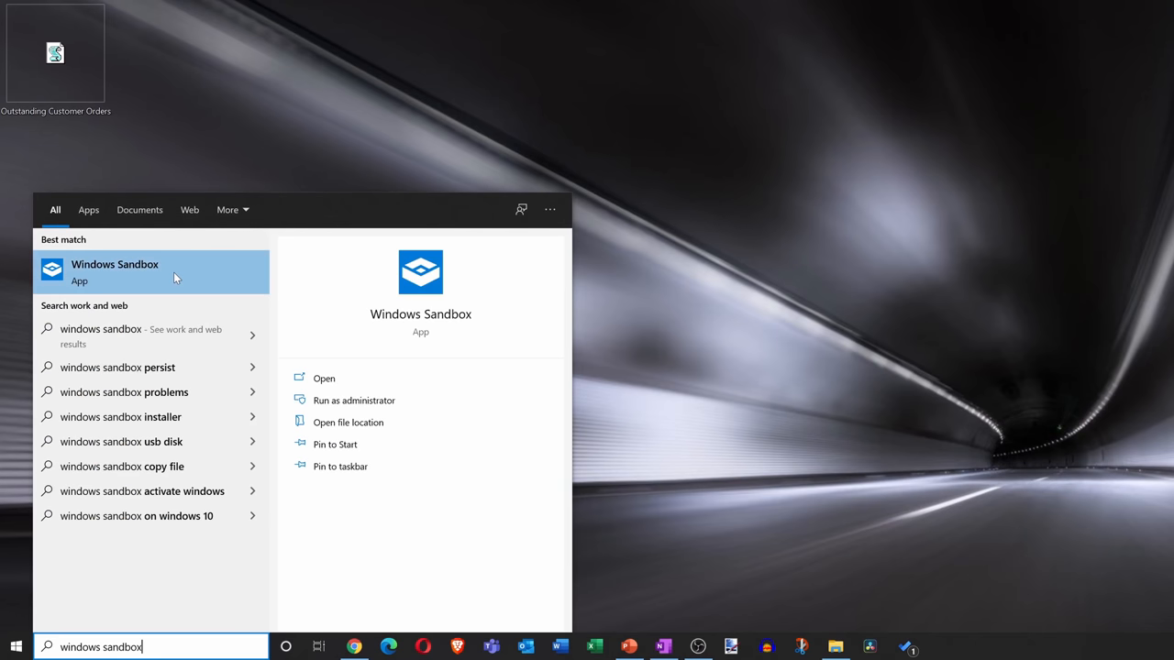